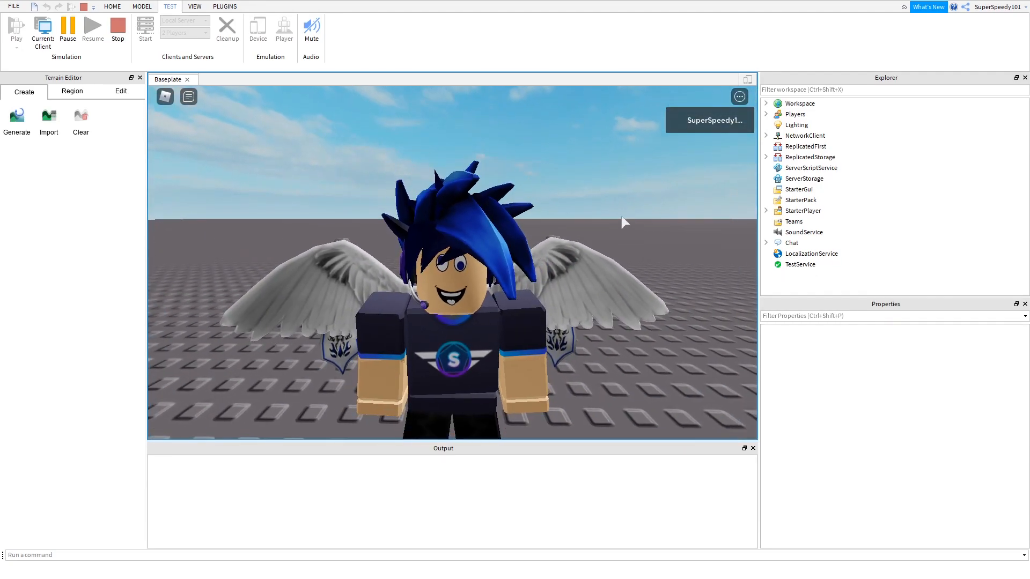
Set the Studio theme to Dark in File > Settings > Studio.
left_click(13, 6)
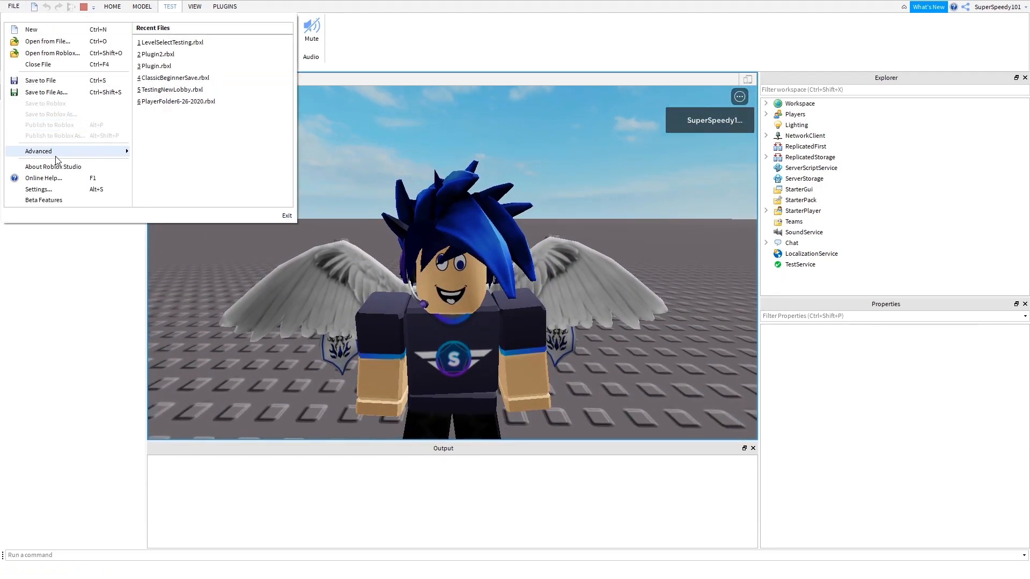
left_click(39, 189)
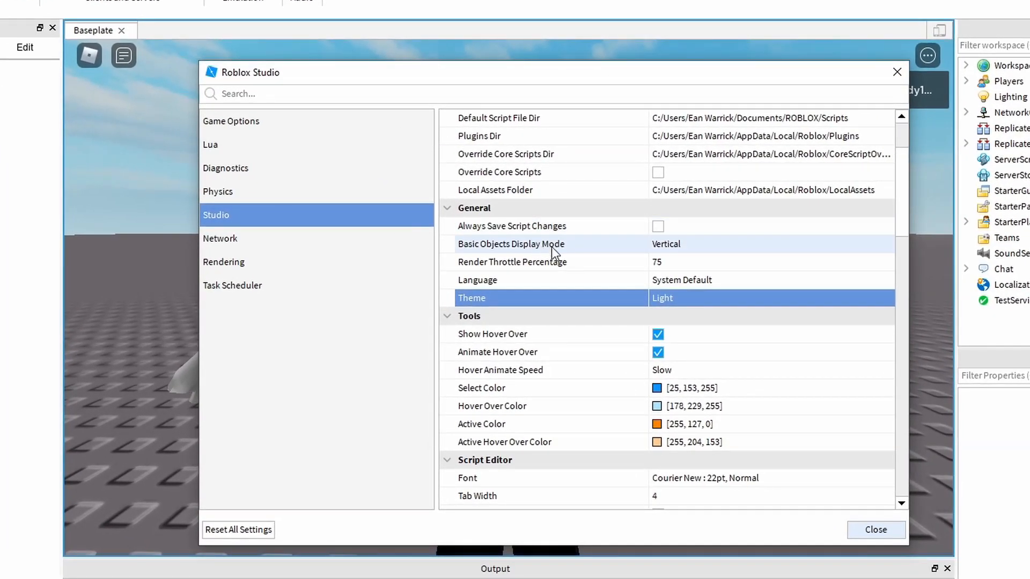
left_click(769, 297)
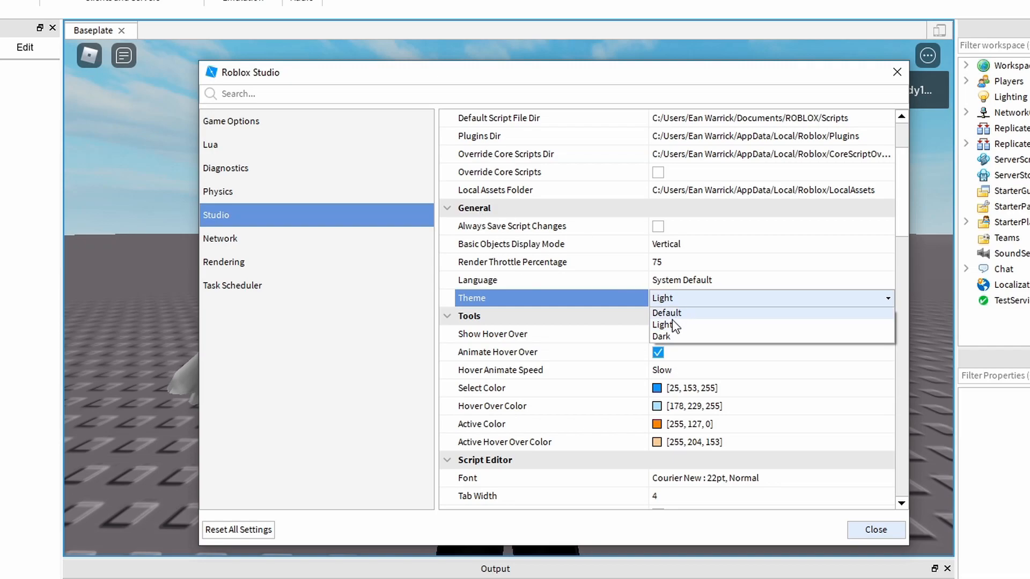
left_click(661, 336)
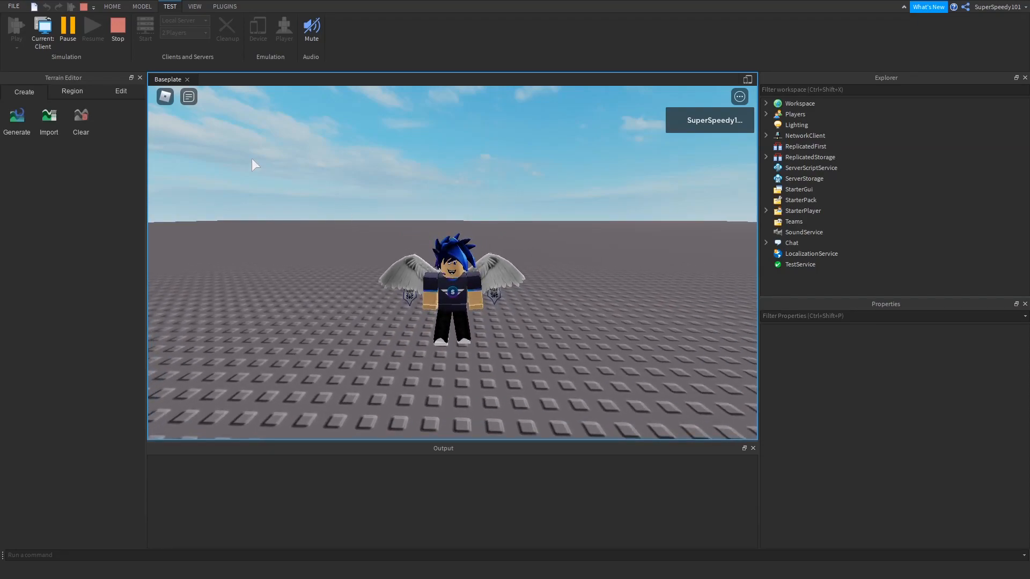
Stop the running play test to return to editing the baseplate.
left_click(117, 28)
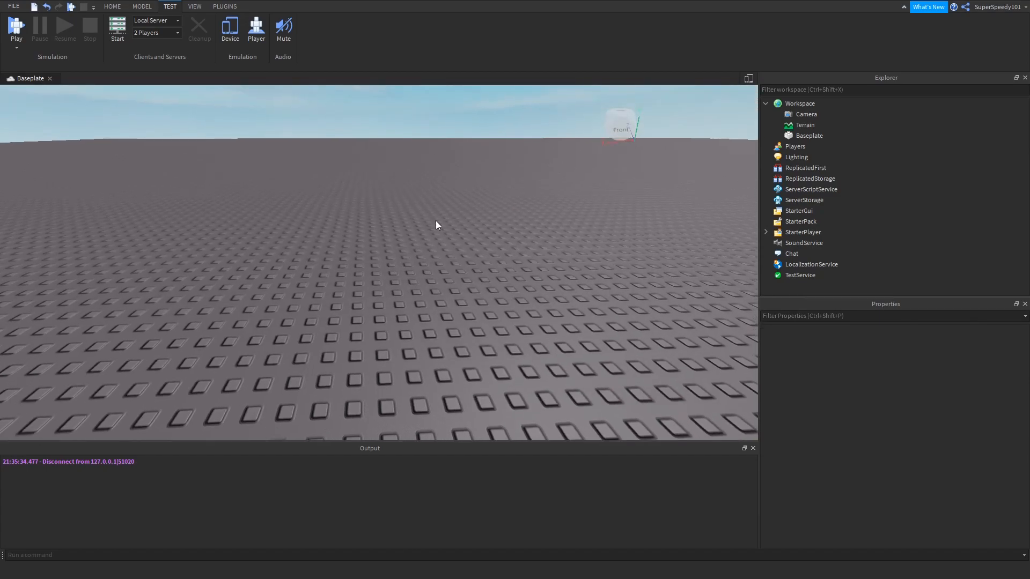
mouse_move(390, 212)
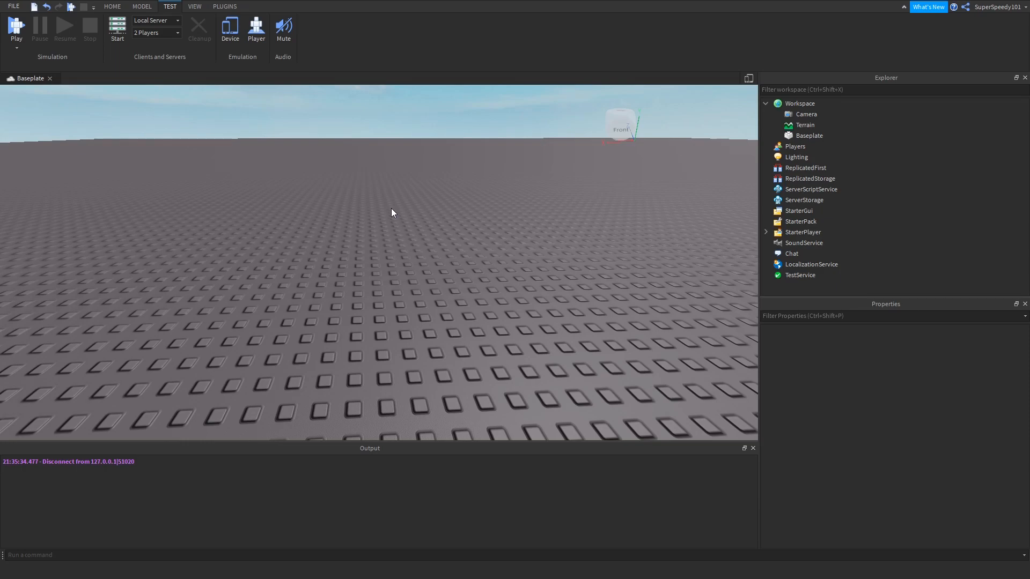
Insert a grey block part, scale it up, and run a brief play test.
left_click(111, 7)
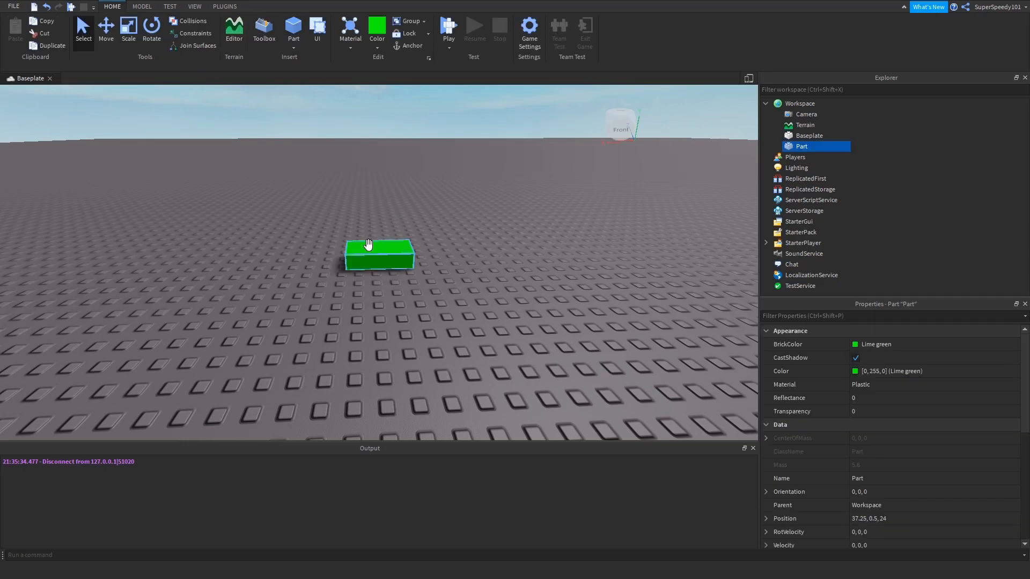
left_click(376, 29)
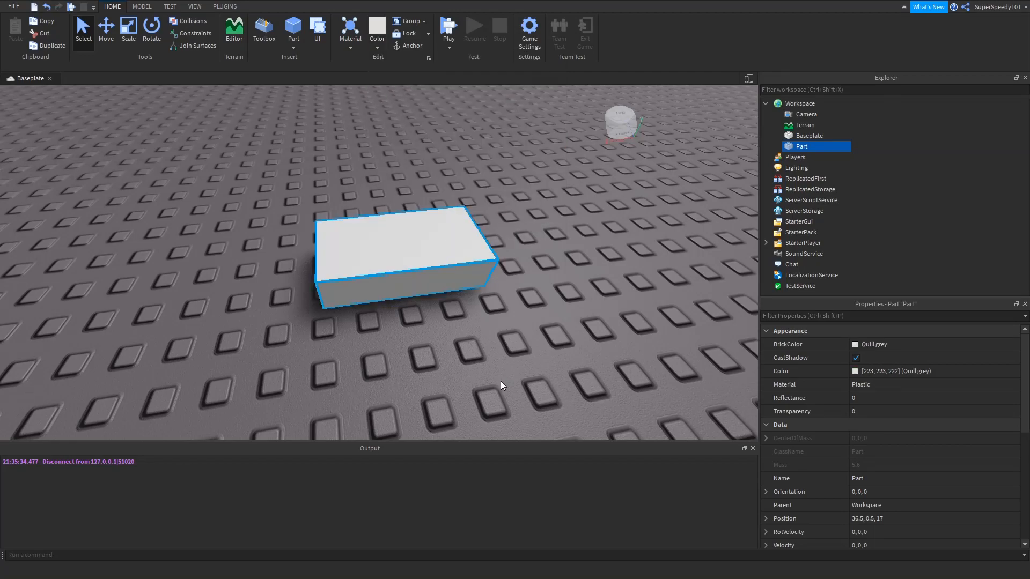
left_click(129, 29)
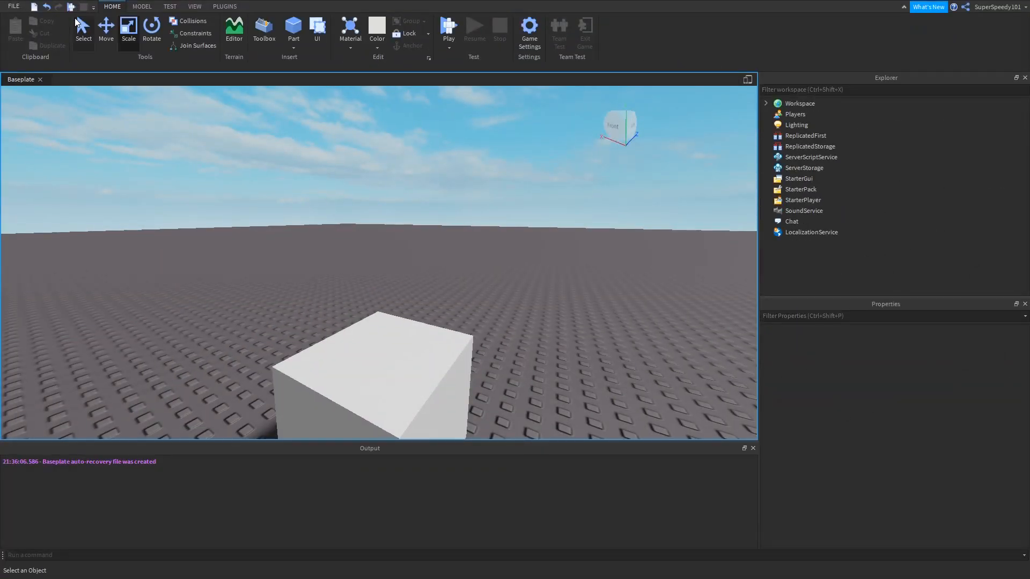
left_click(448, 28)
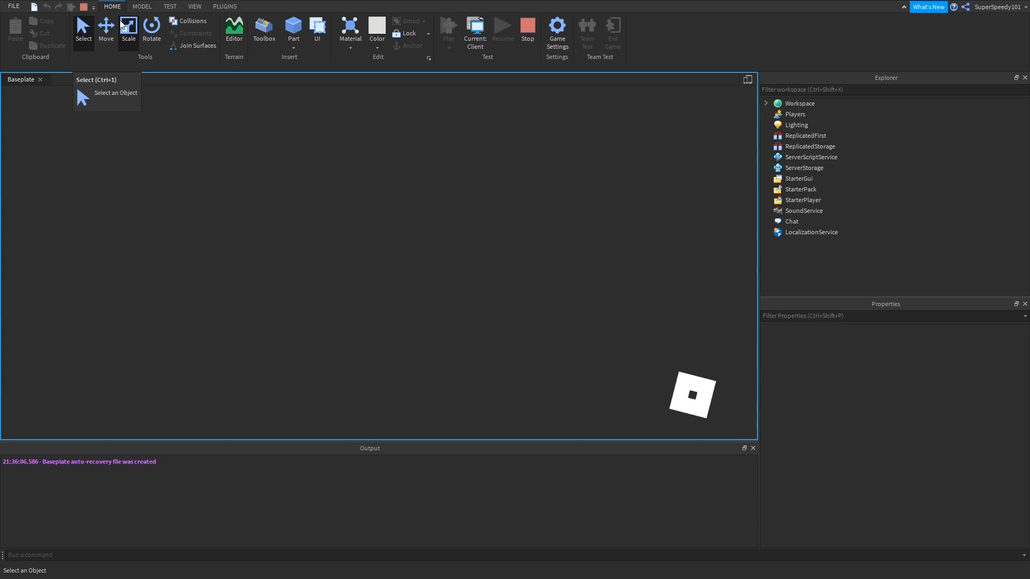
left_click(234, 30)
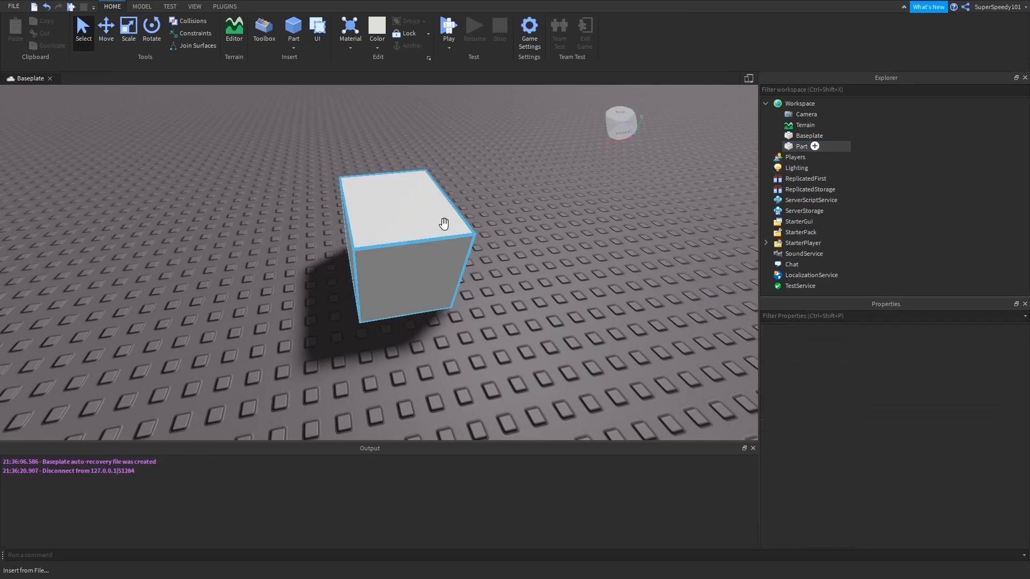
Insert a ClickDetector object into the Part from the Explorer.
right_click(801, 146)
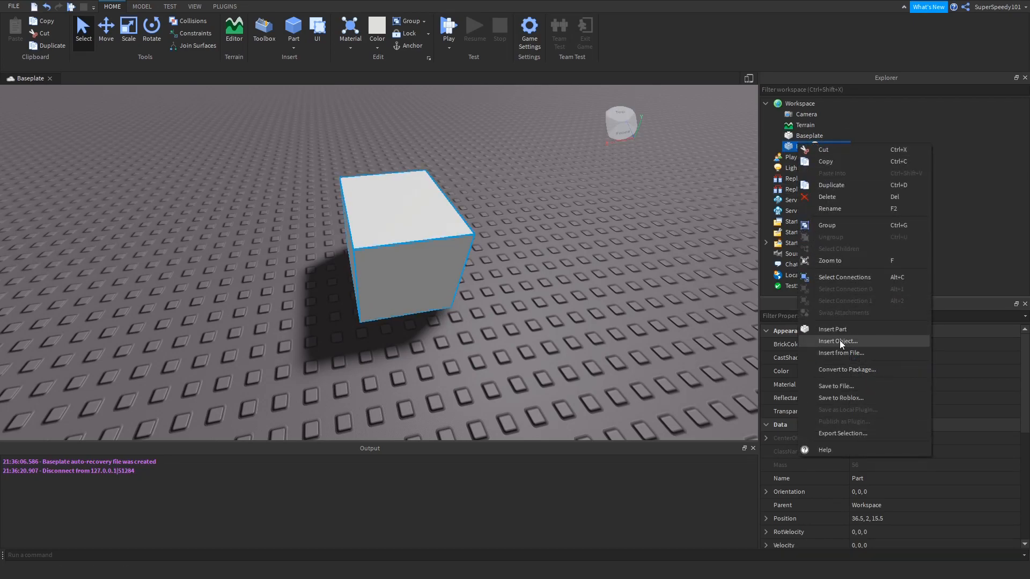
left_click(836, 342)
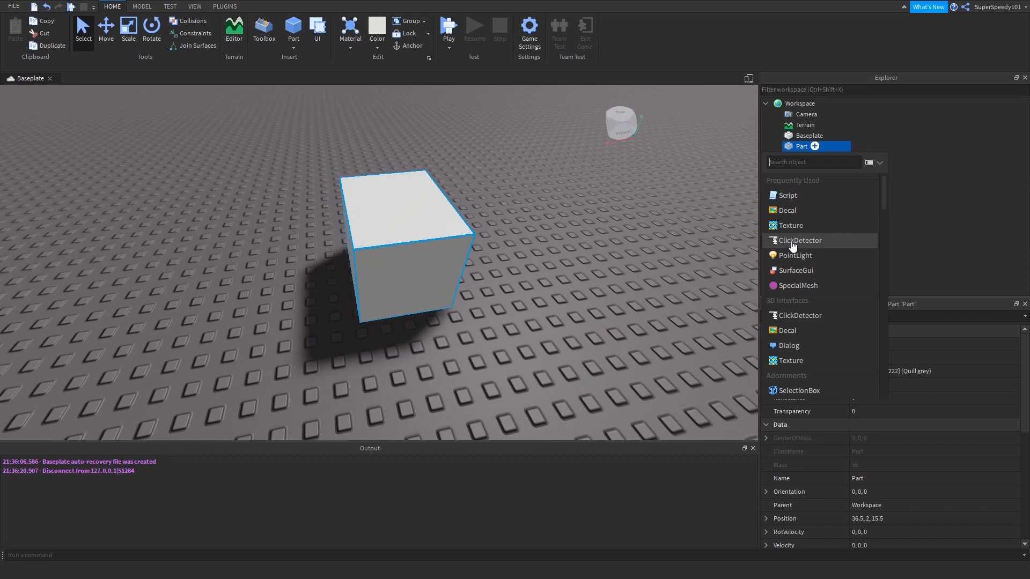
type("cl")
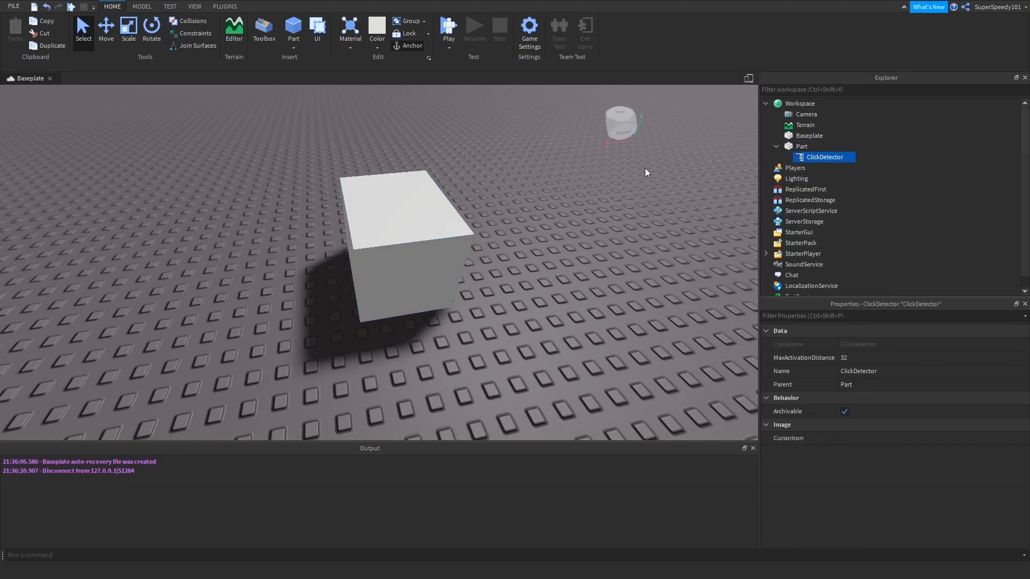
Run a play test with the ClickDetector, then stop it.
left_click(449, 26)
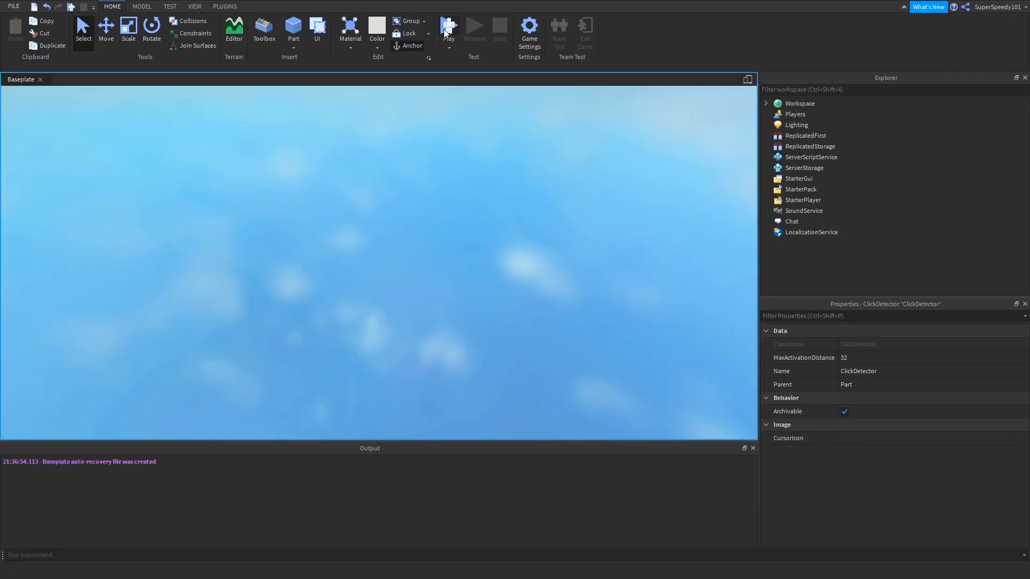
left_click(449, 28)
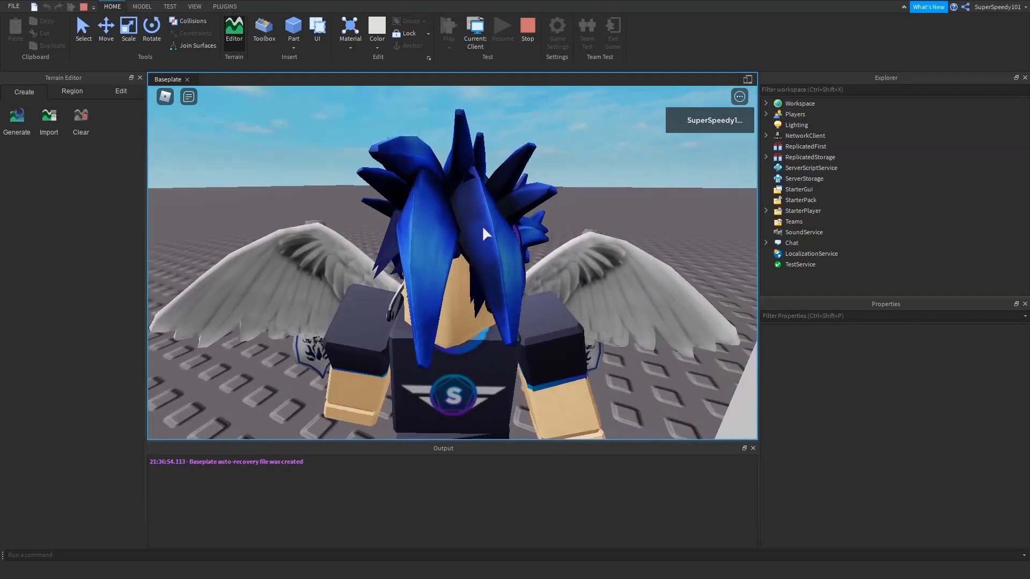
left_click(526, 29)
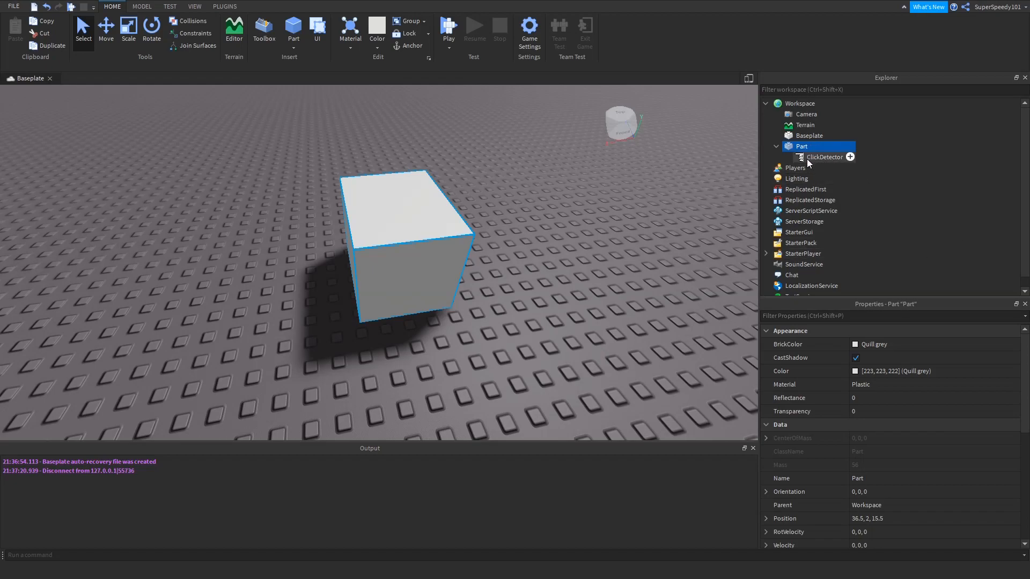
Rename the block part to clickPart and select its ClickDetector.
right_click(802, 146)
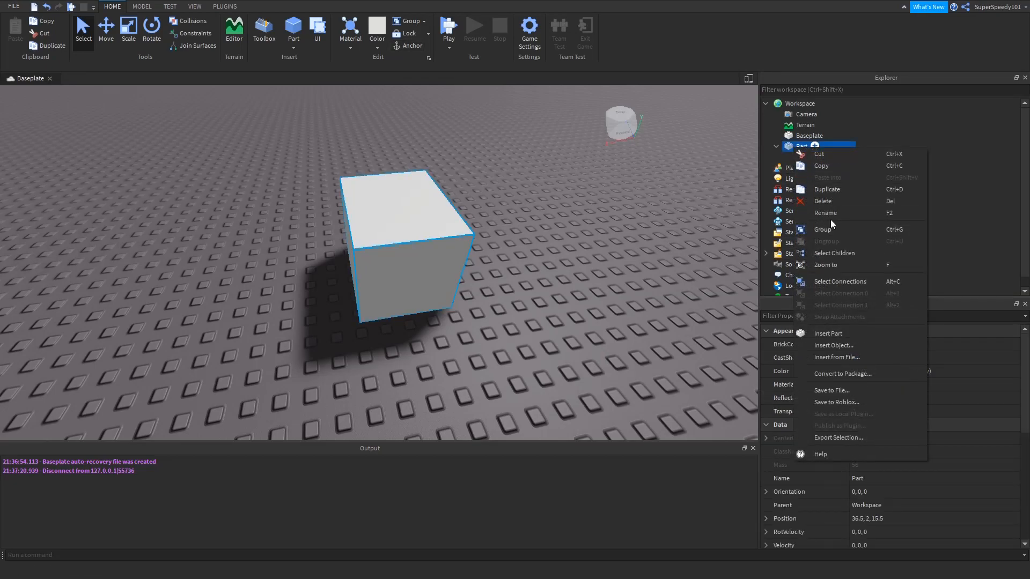
left_click(827, 212)
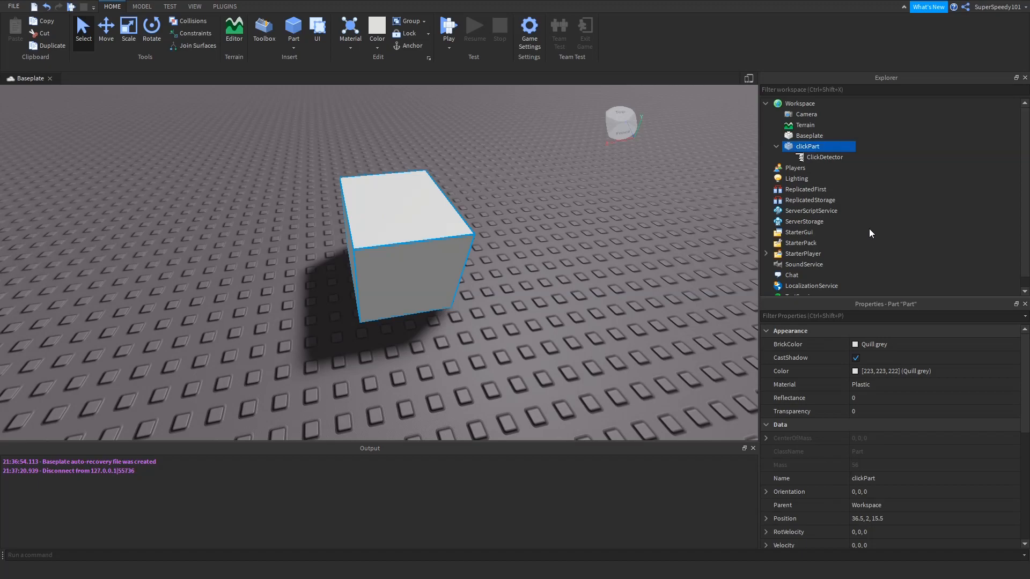
left_click(825, 157)
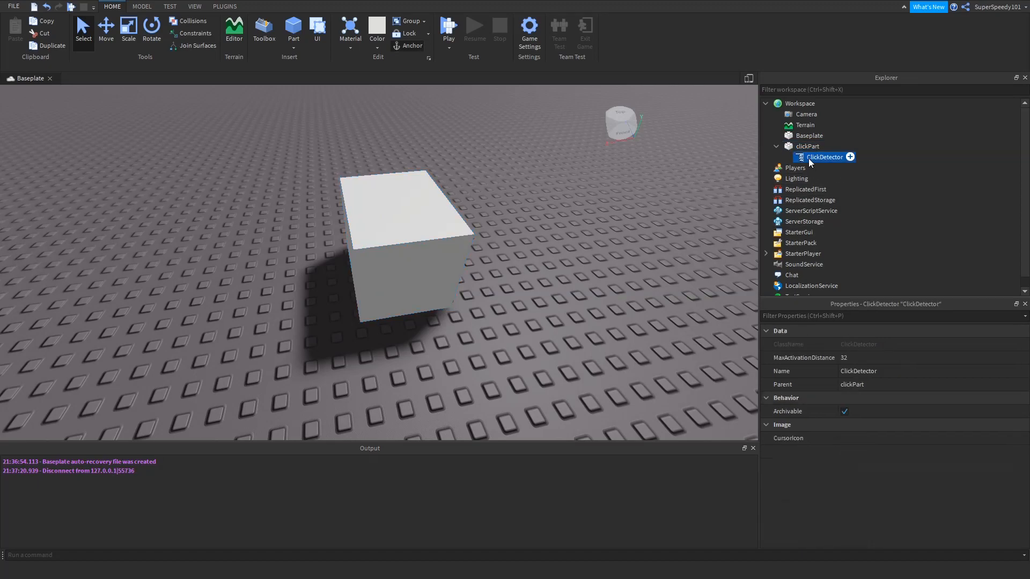
Insert a new Script inside the ClickDetector.
right_click(825, 156)
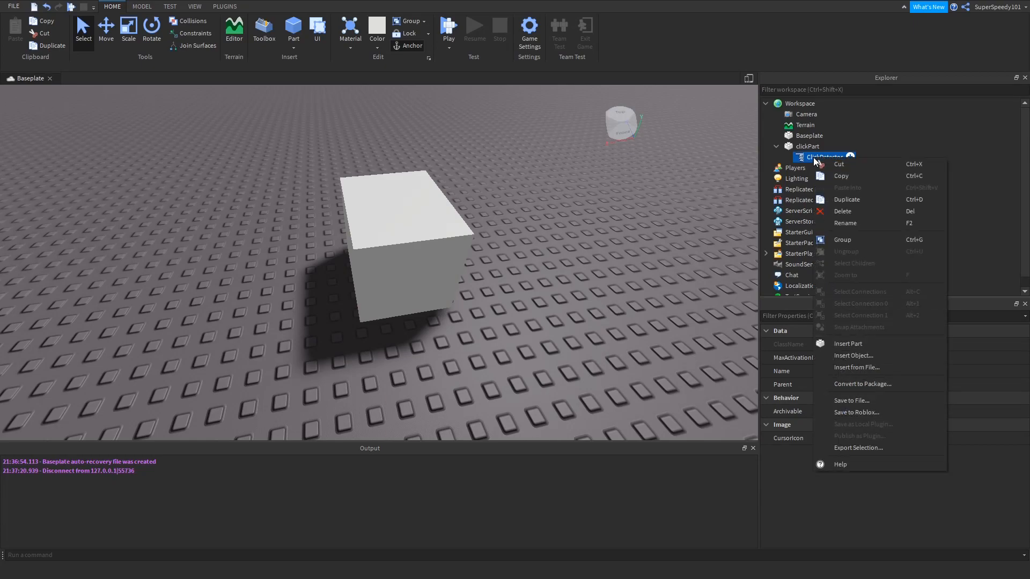
left_click(853, 356)
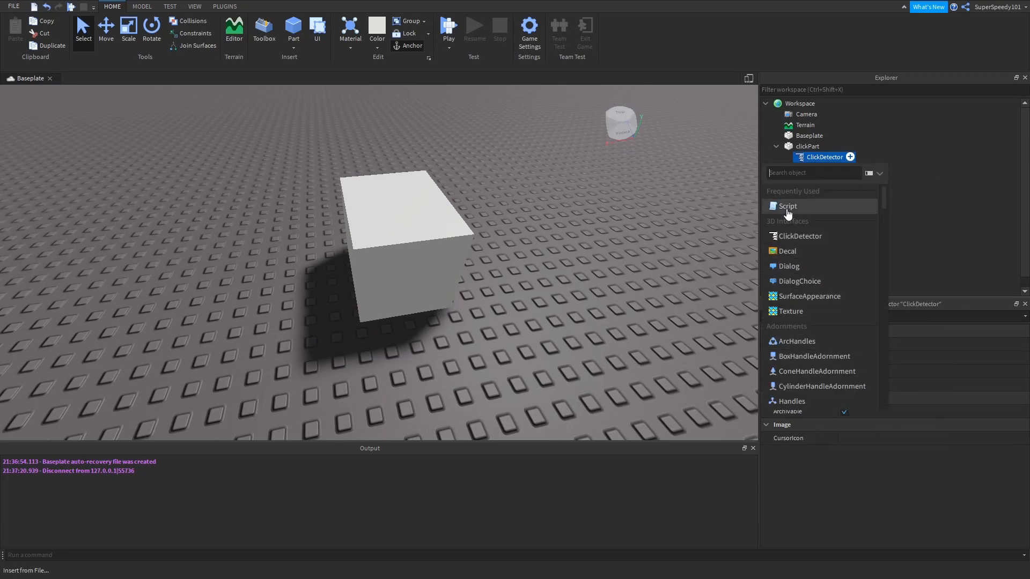
left_click(787, 206)
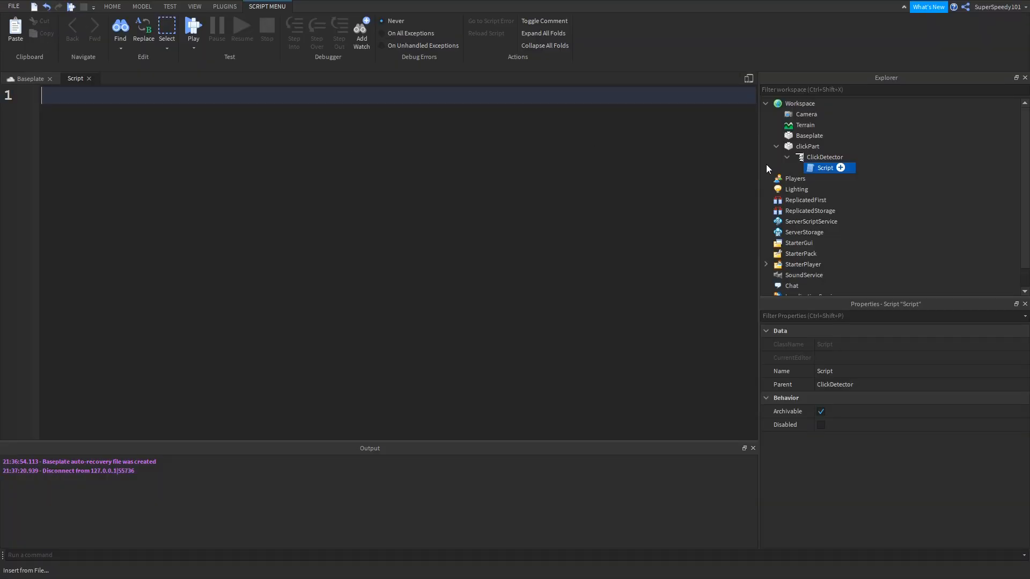
Write local clickDetector = script.Parent, pointing out the ClickDetector as the parent.
left_click(824, 157)
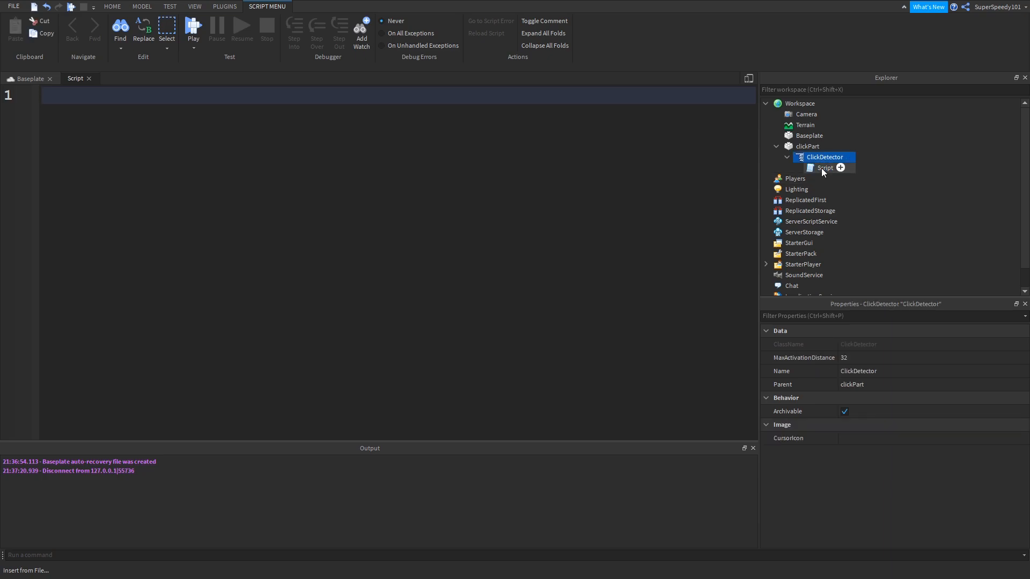
left_click(840, 167)
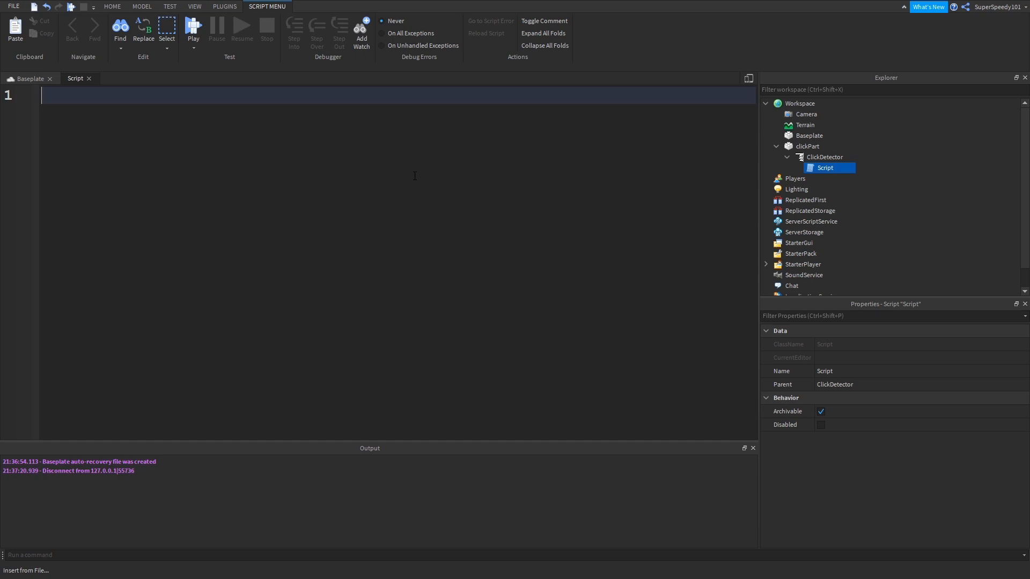
type("local")
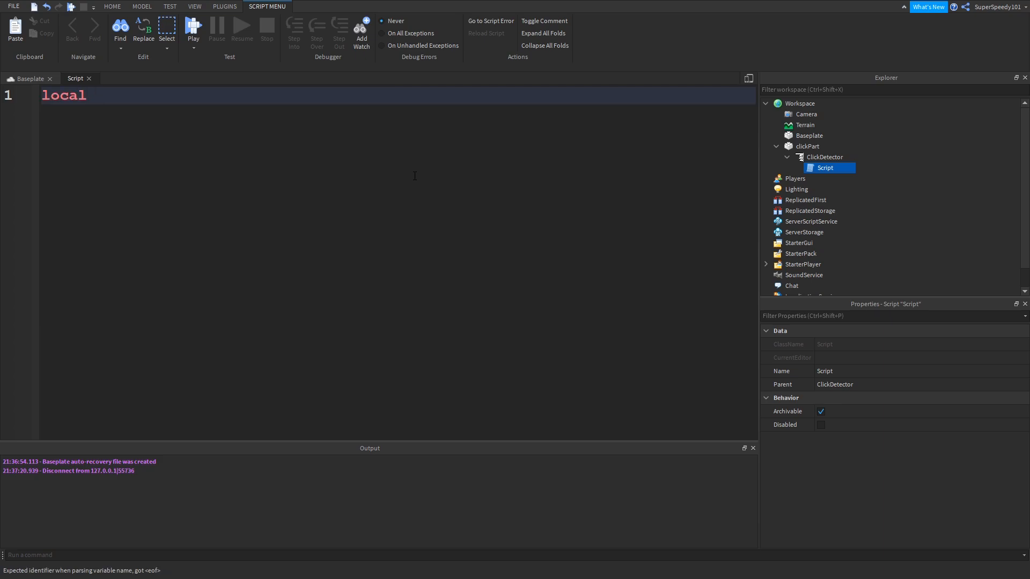
type("clickDete")
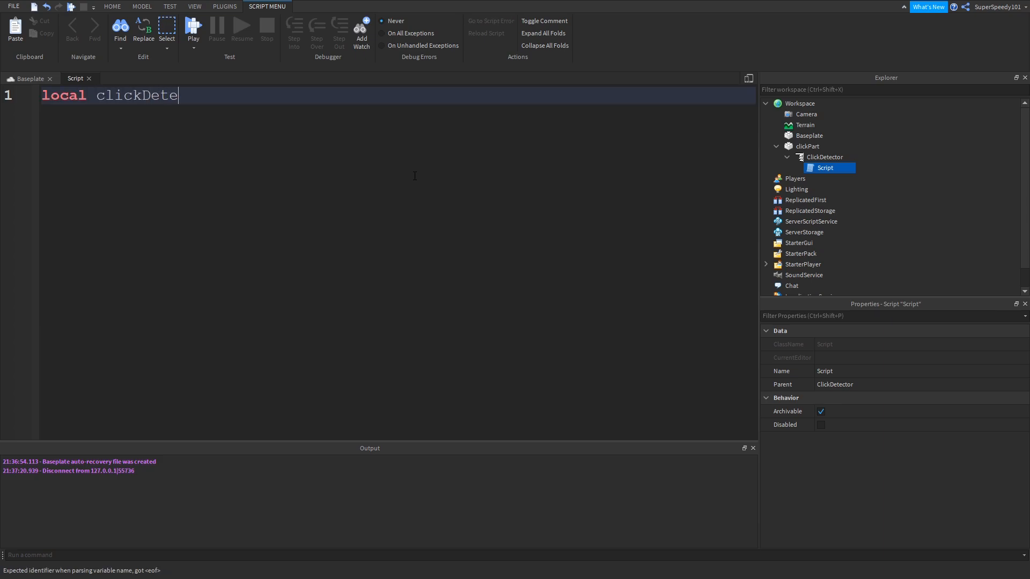
type("ctor")
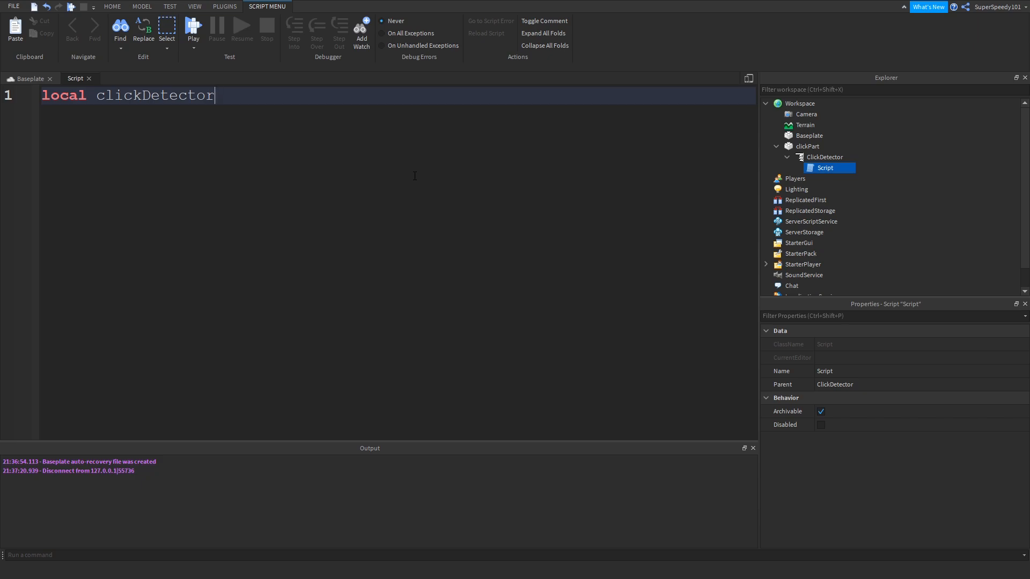
type("=")
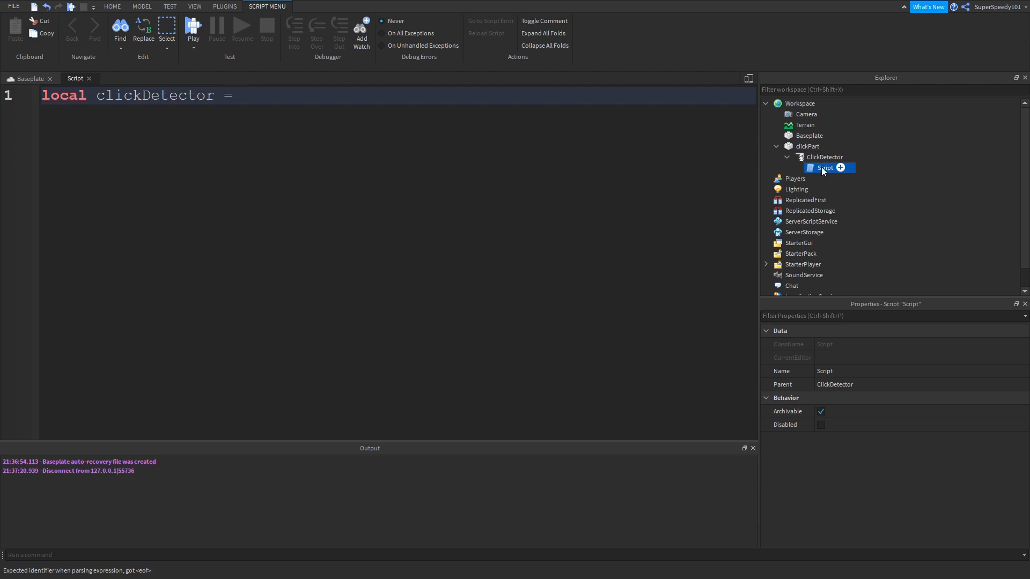
left_click(824, 157)
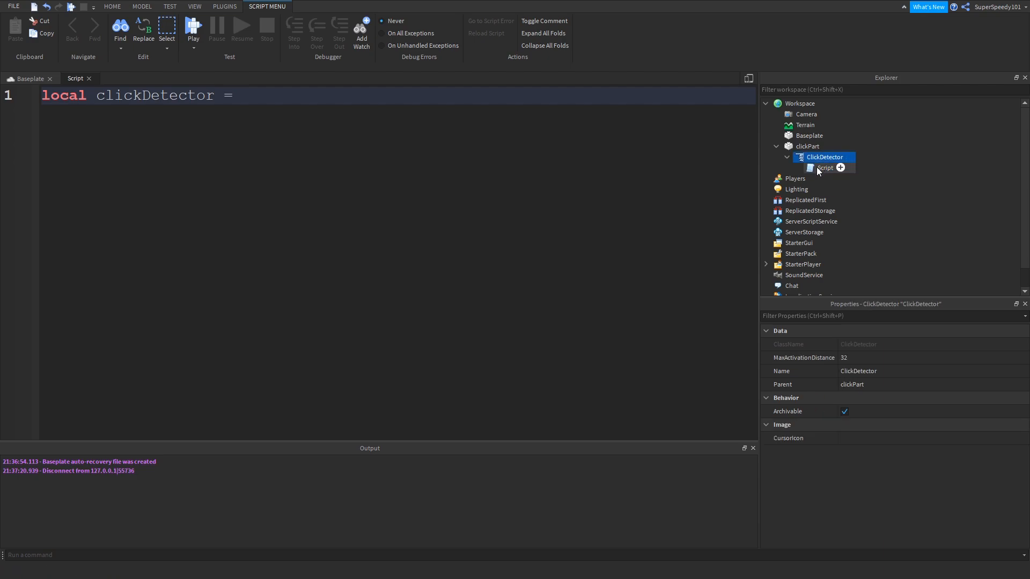
left_click(825, 167)
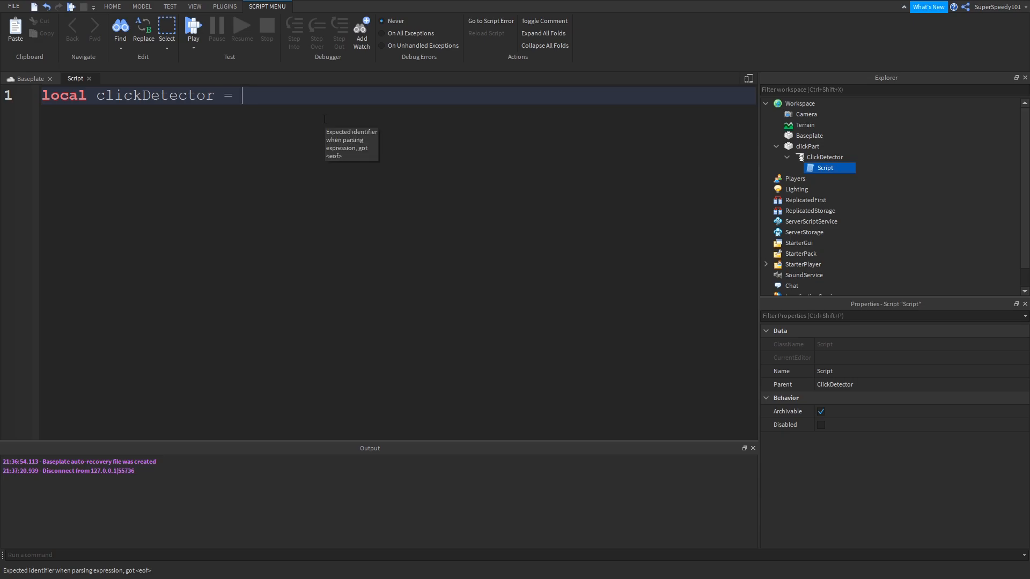
type("script.Parent")
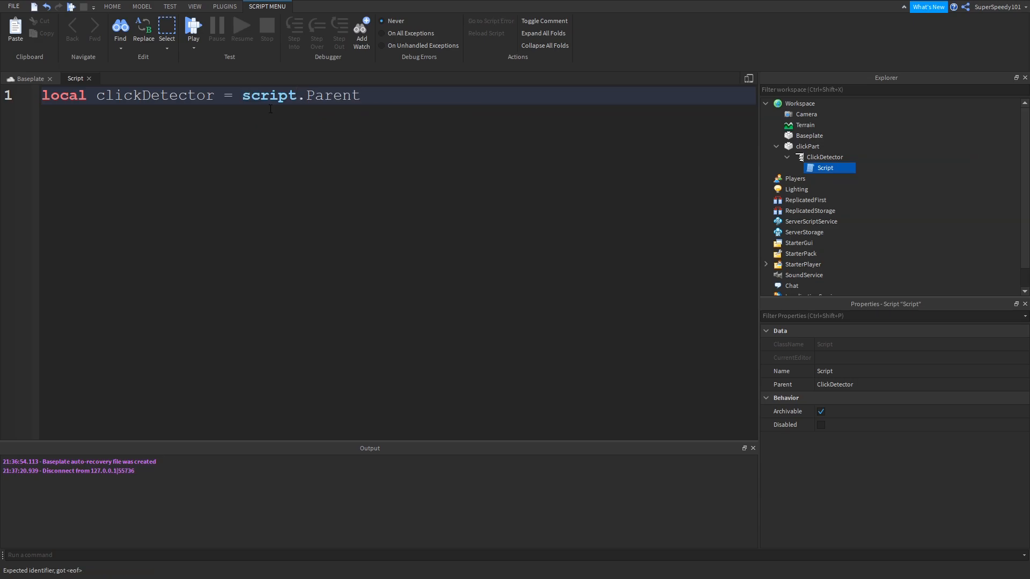
left_click(824, 156)
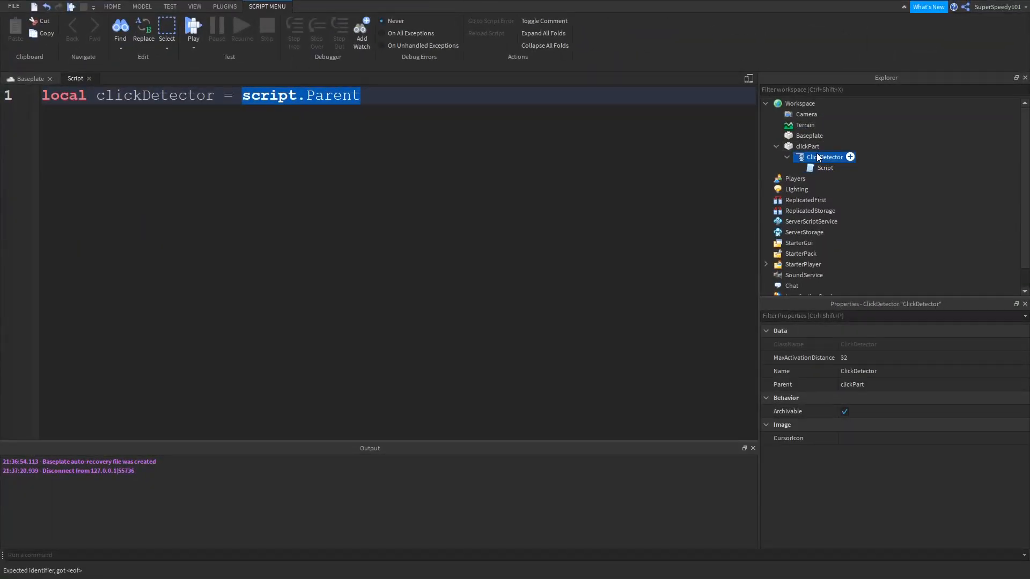
left_click(824, 167)
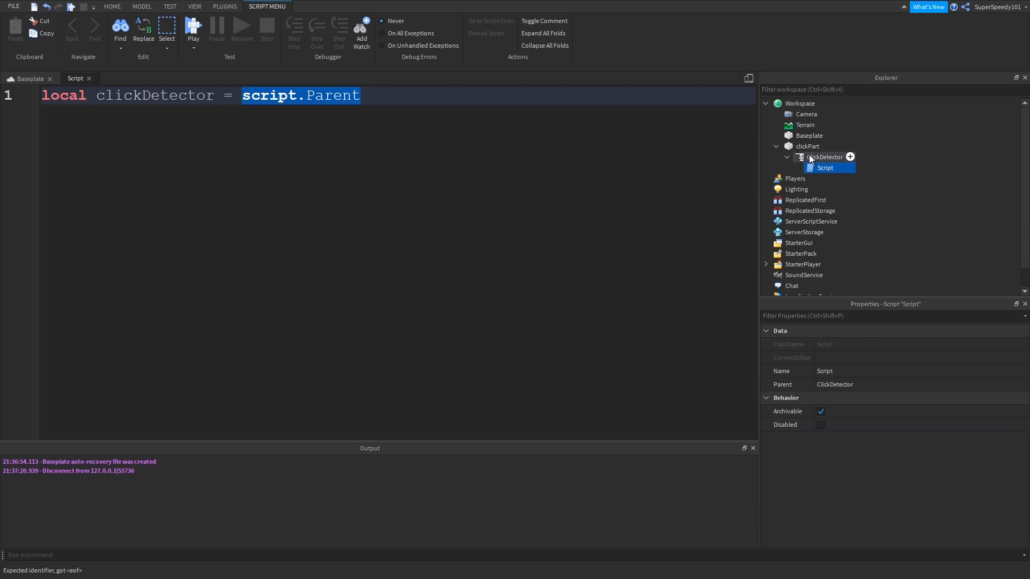
left_click(824, 156)
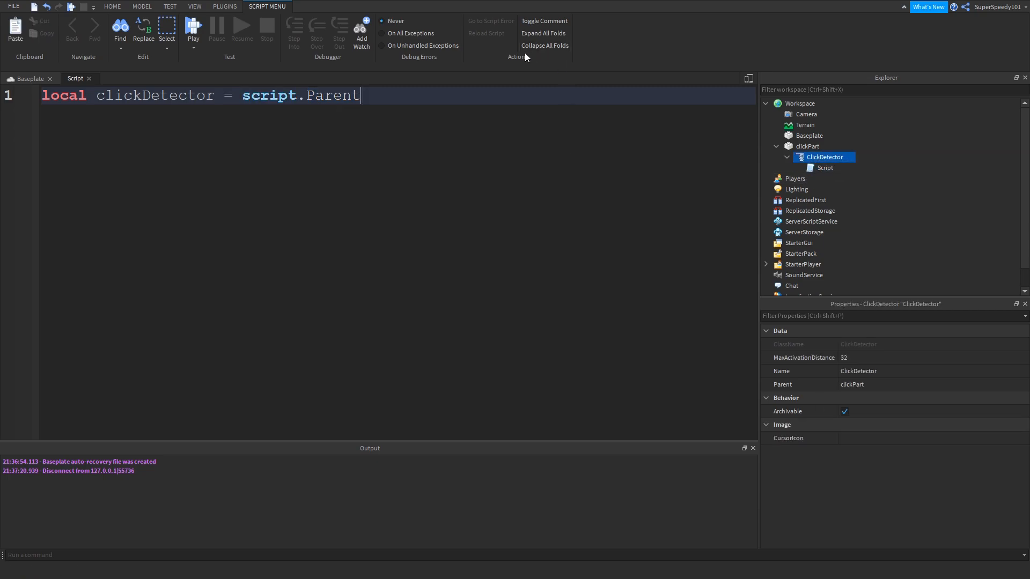
key("enter")
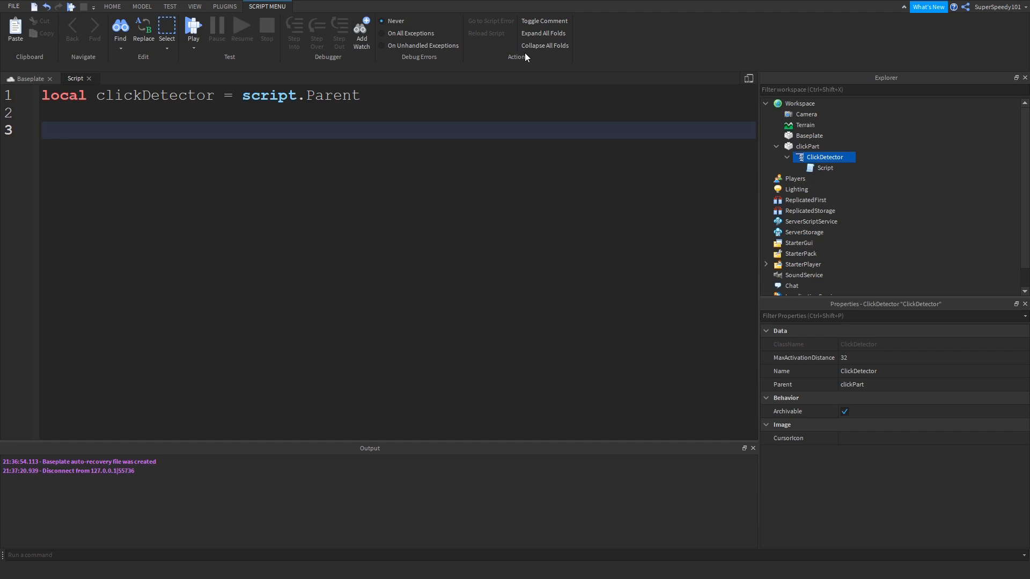
Connect clickDetector.MouseClick to a function that prints "clicked!".
type("cl")
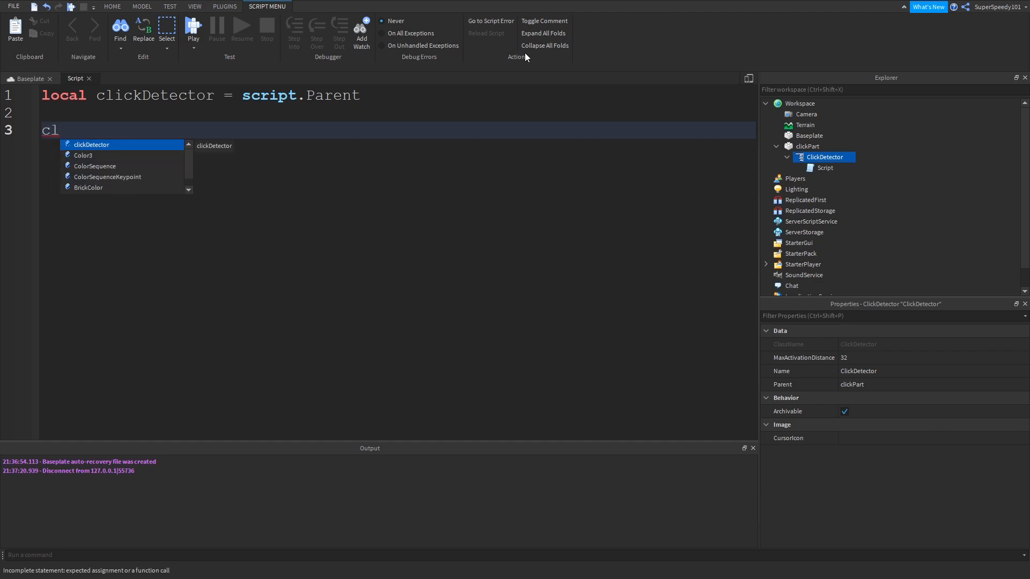
key("Tab")
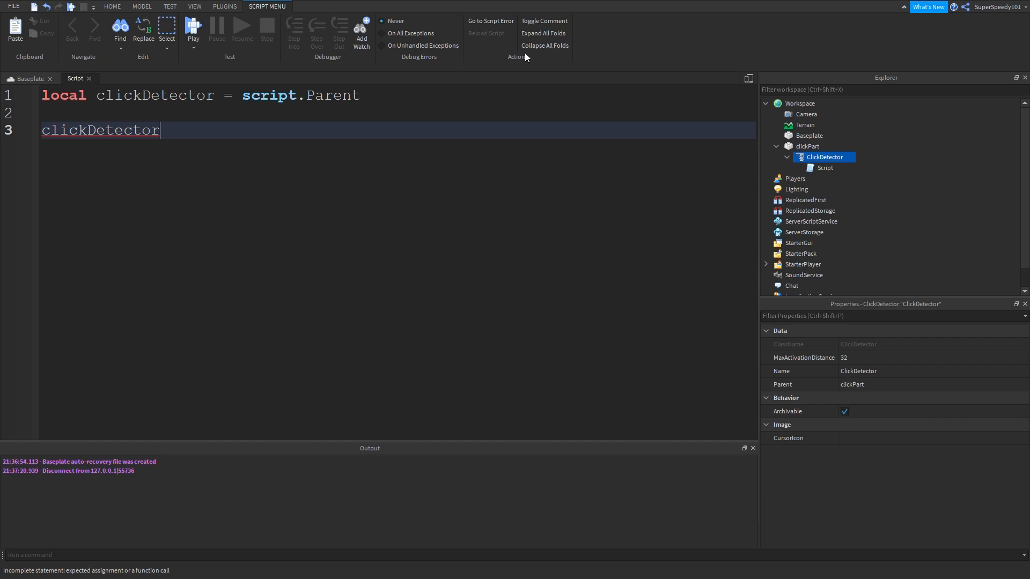
type(".mo")
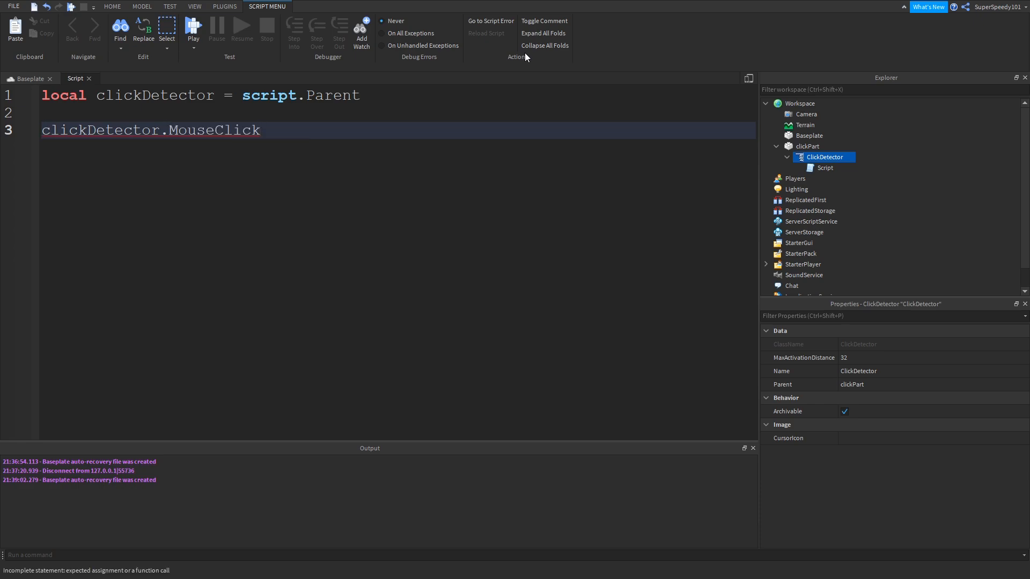
type(":")
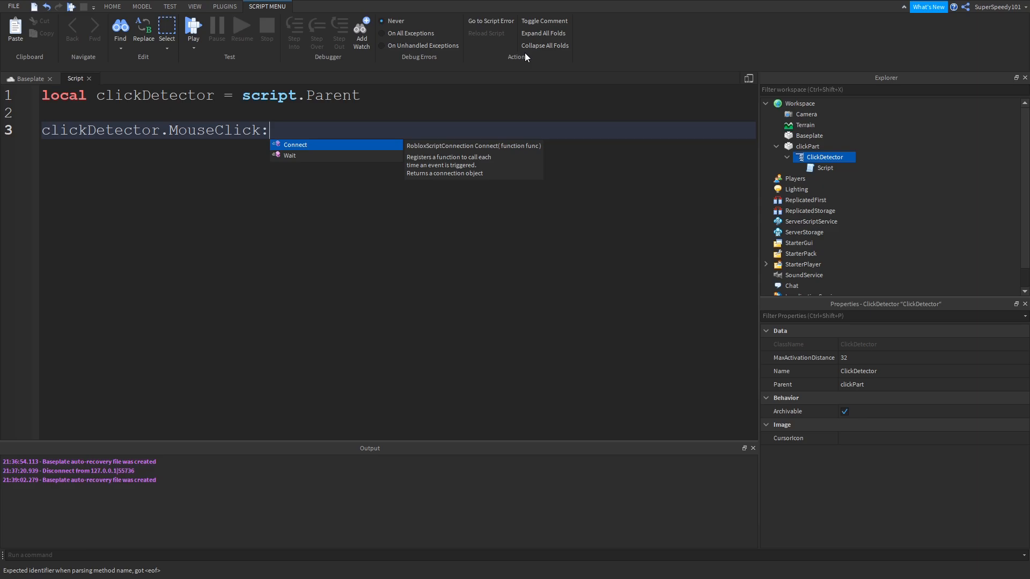
left_click(295, 145)
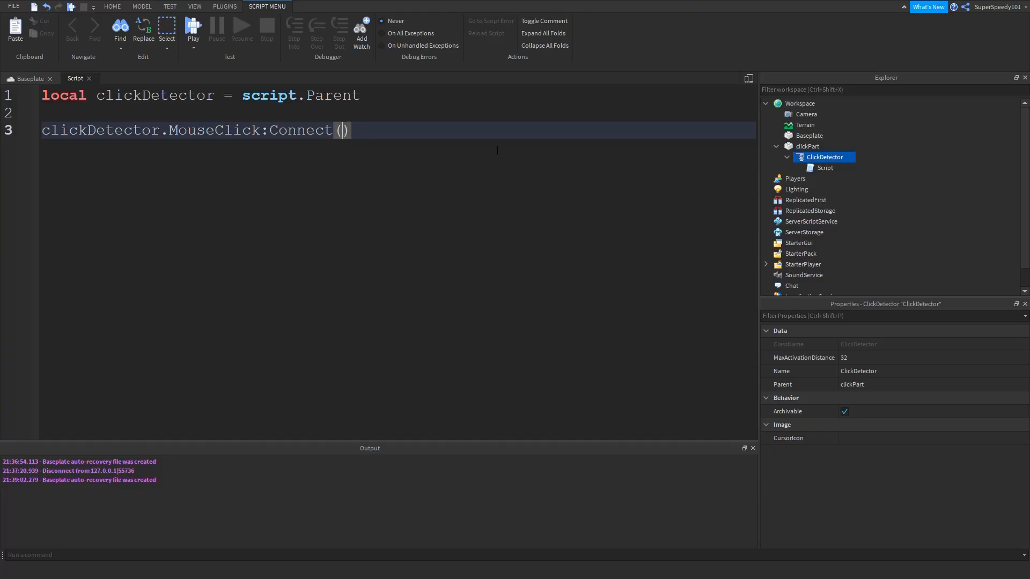
type("function")
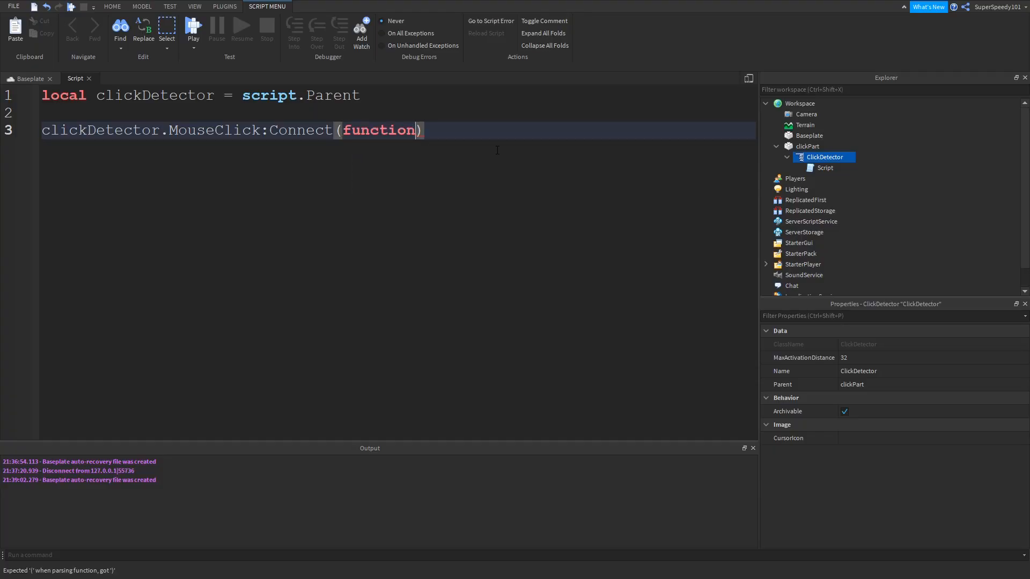
type("()")
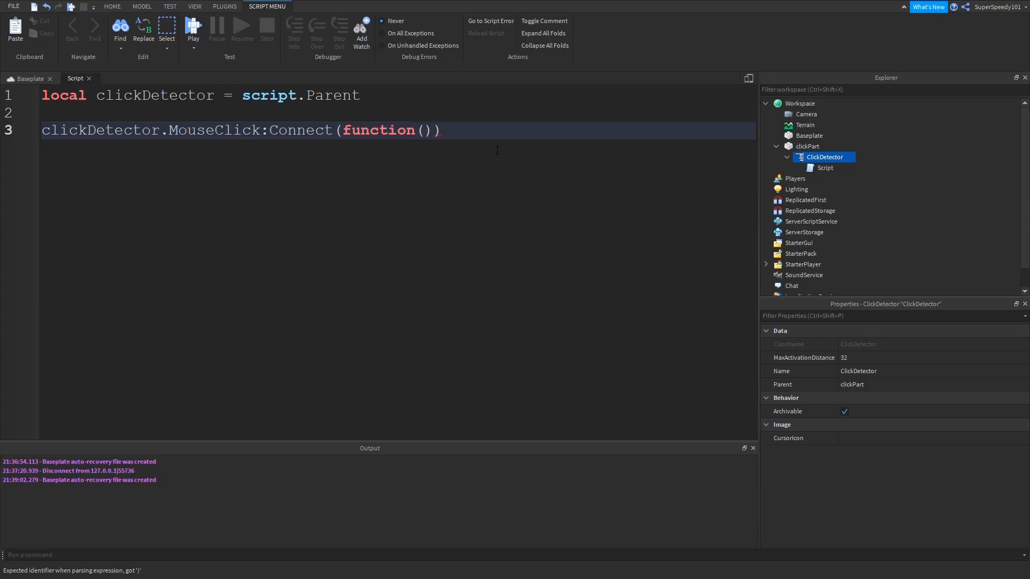
key("Backspace")
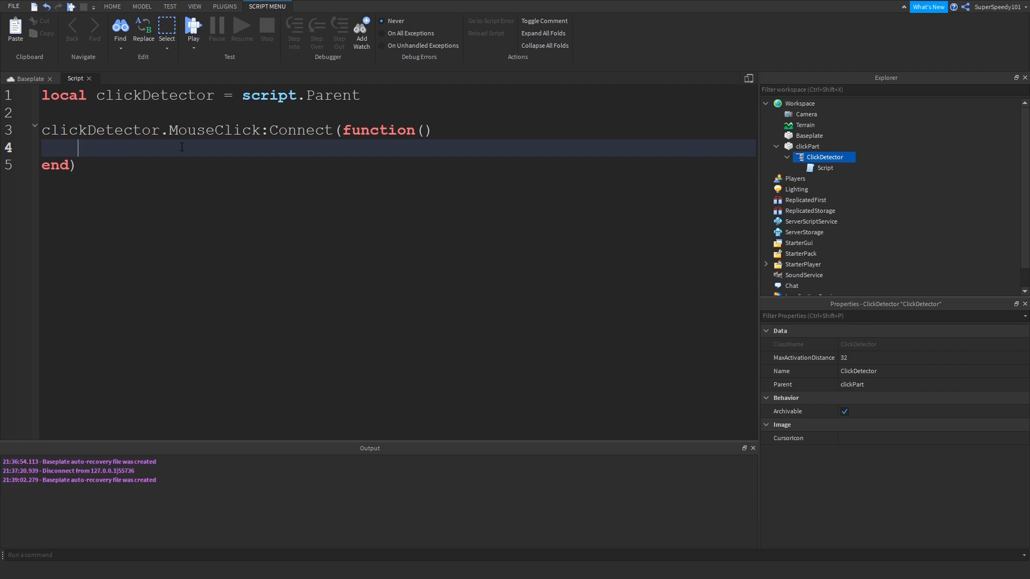
type("print(\"clicked!\")")
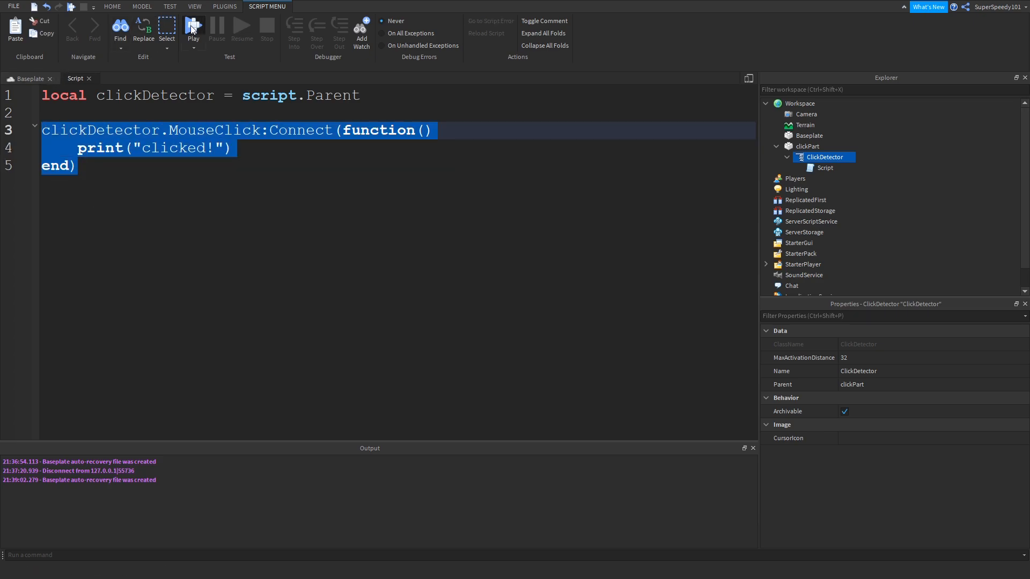
Play-test the game and click the part so Output logs "clicked!".
left_click(194, 26)
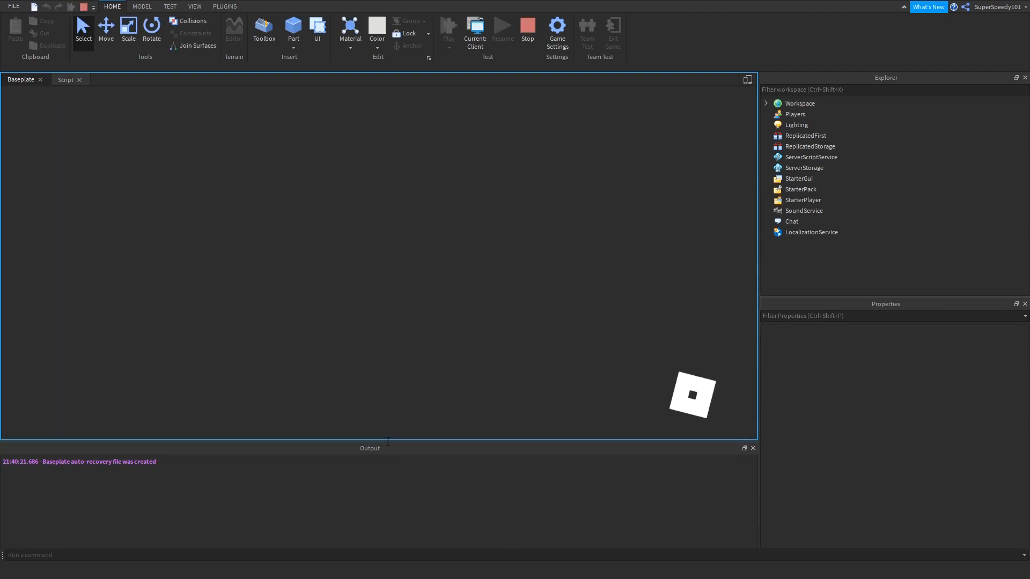
left_click(234, 30)
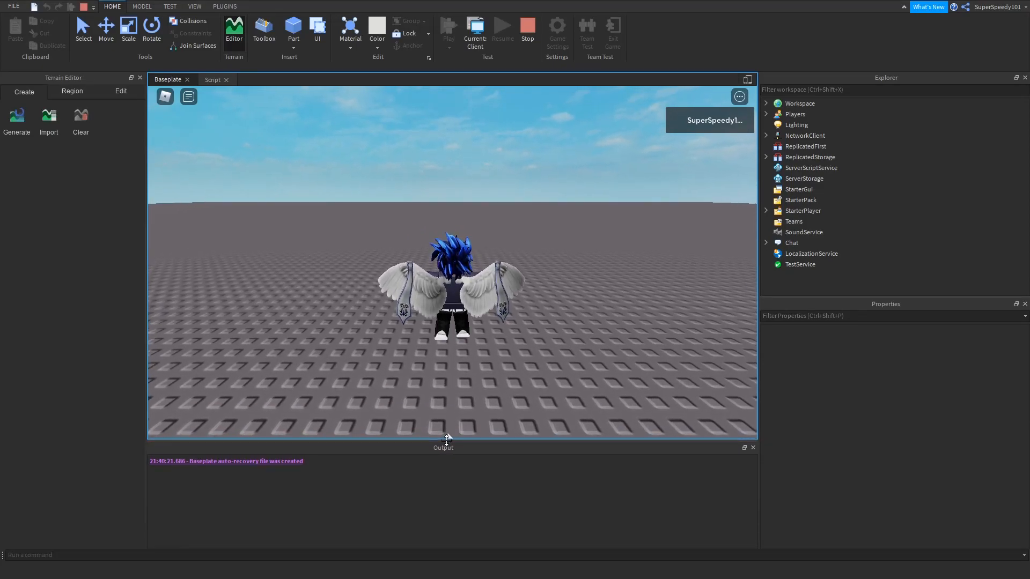
left_click(194, 7)
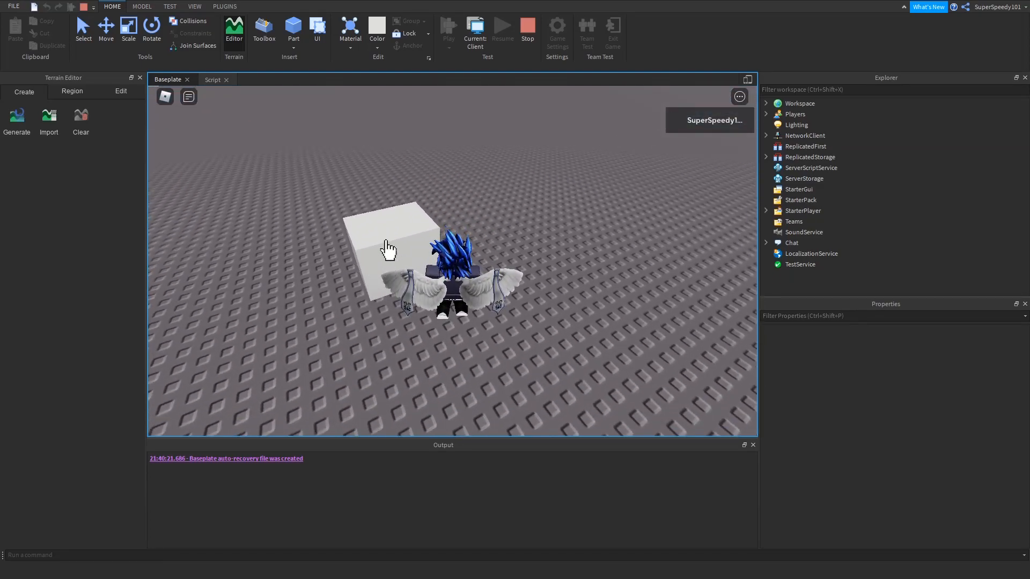
left_click(387, 248)
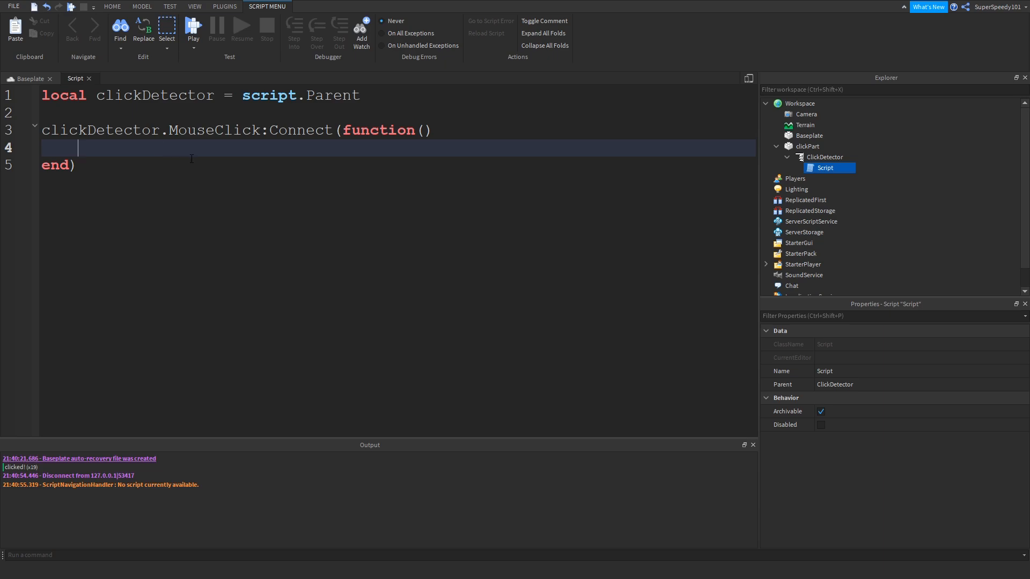
Add a player parameter to the MouseClick function.
double_click(214, 130)
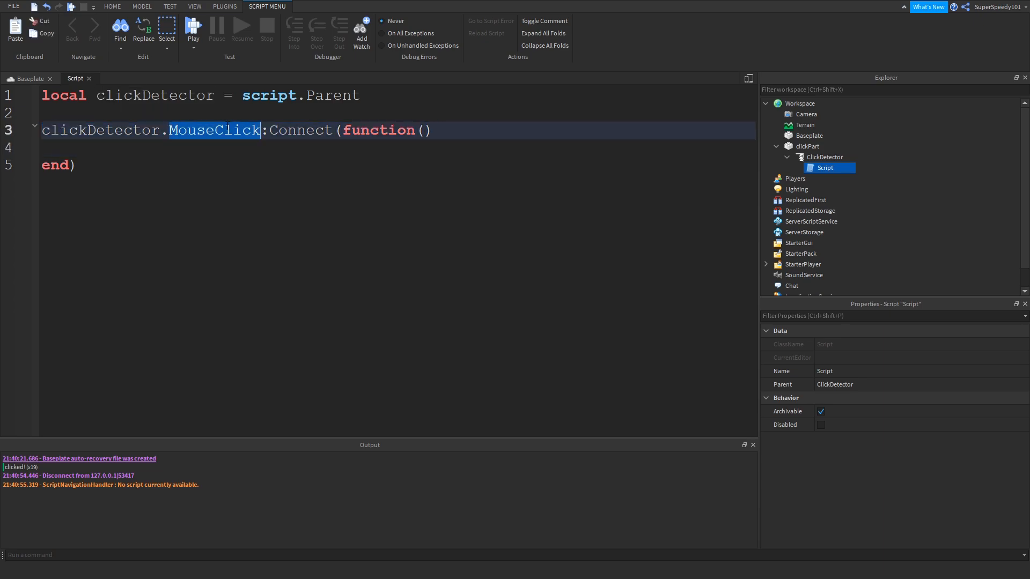
mouse_move(296, 153)
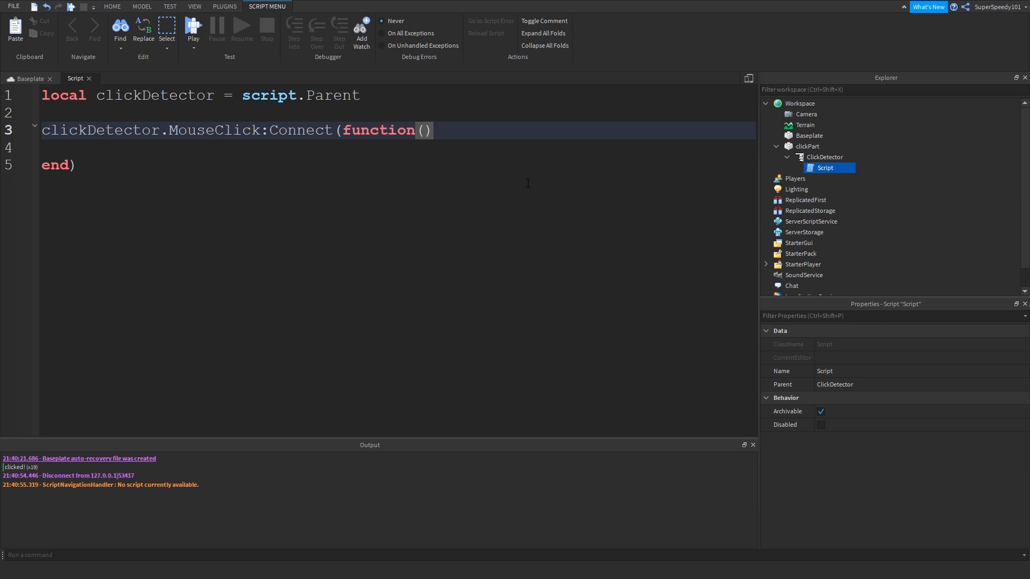
type("p")
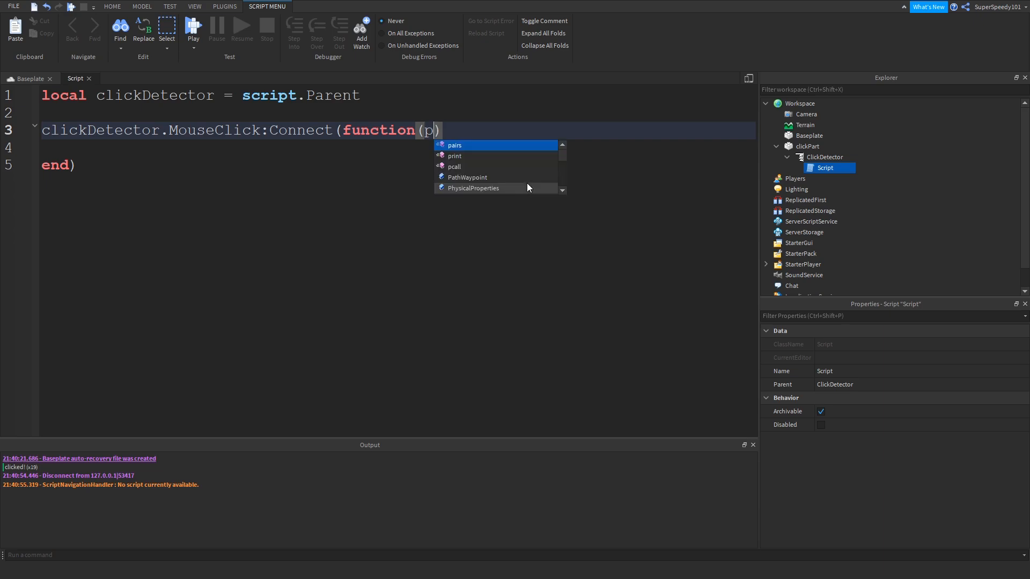
type("layer")
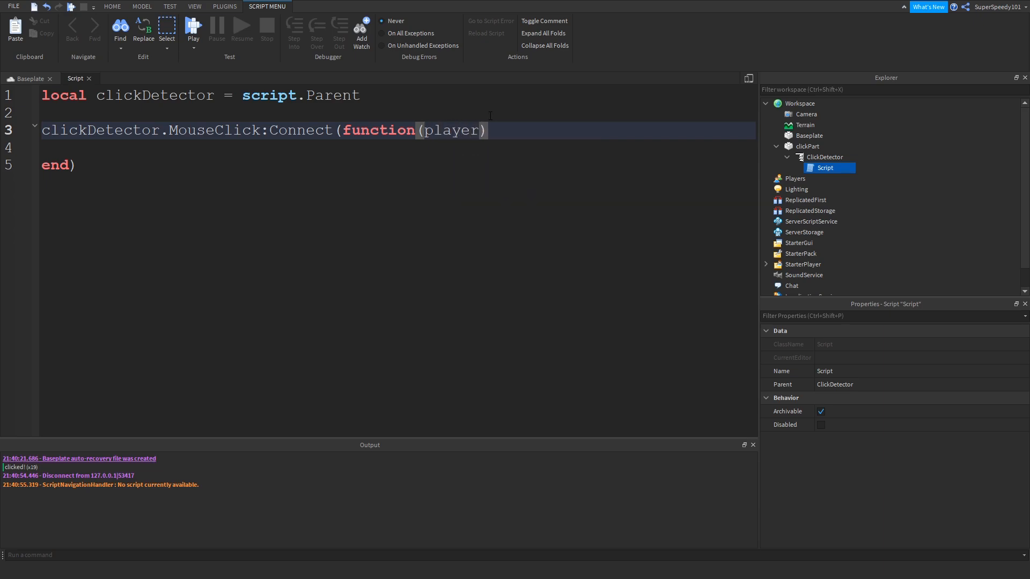
double_click(452, 130)
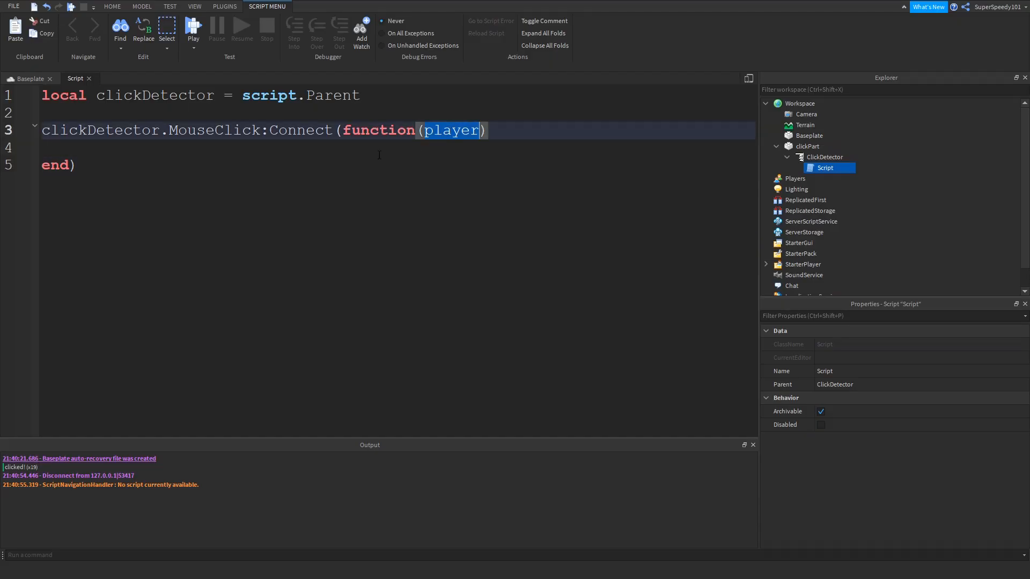
left_click(403, 147)
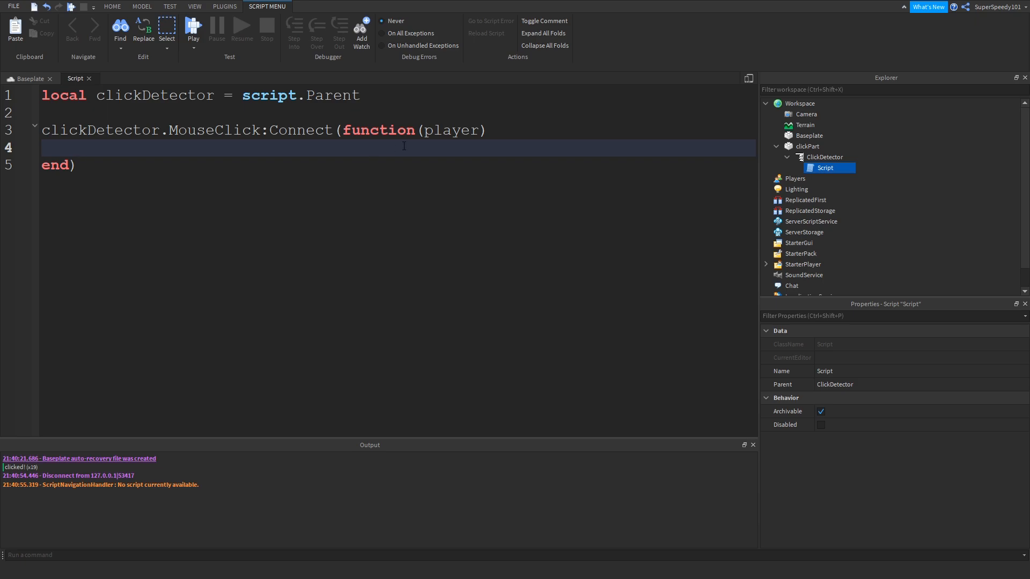
Write print(player.Name .. " clicked me!") inside the function body.
type("print(")
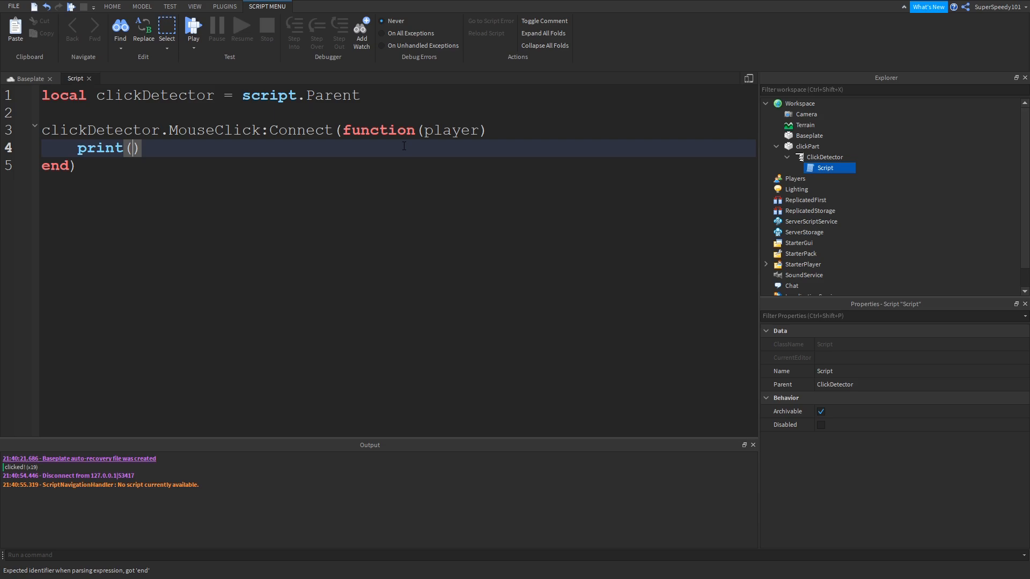
type("pla")
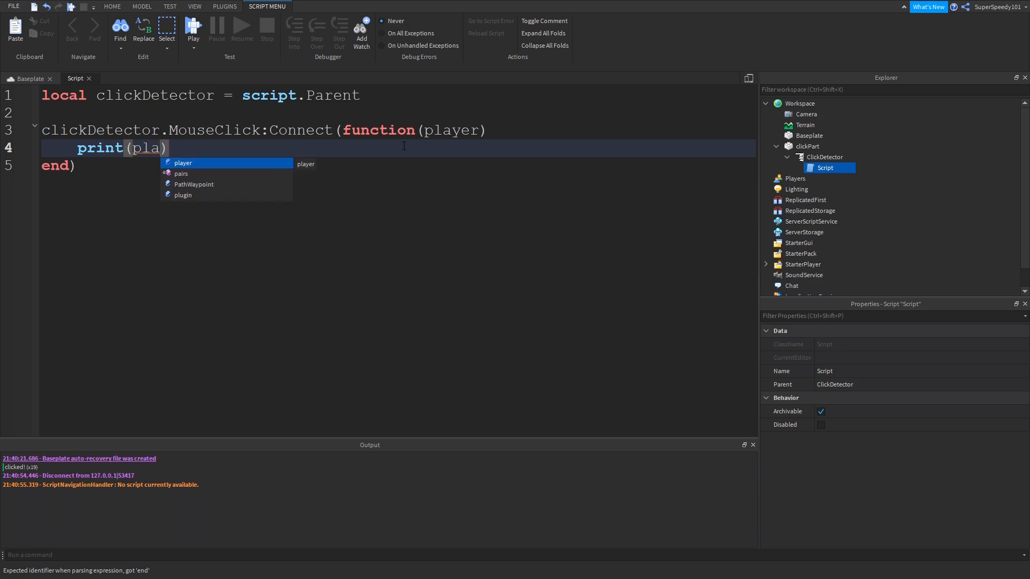
type("yer.N")
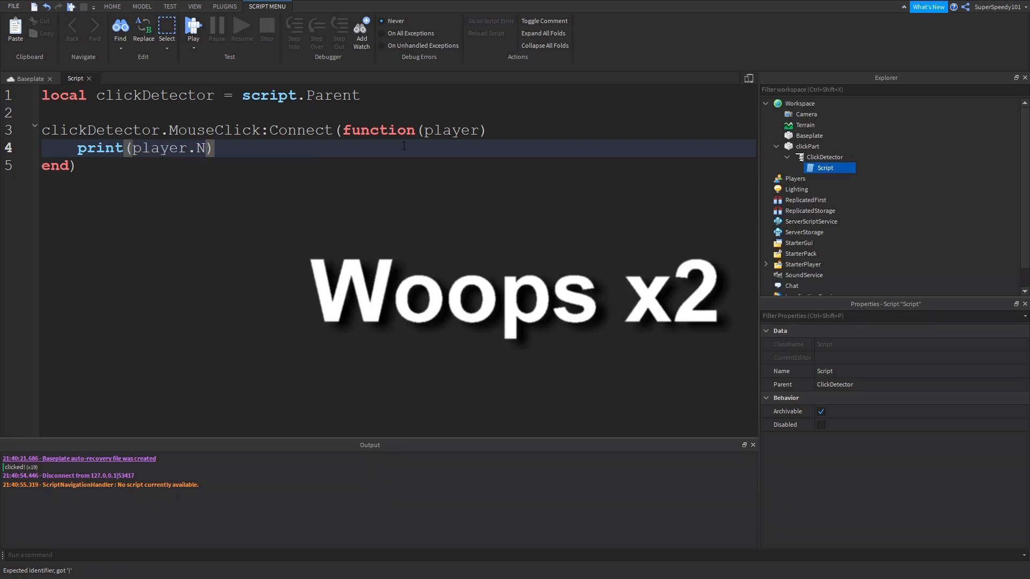
type("ame")
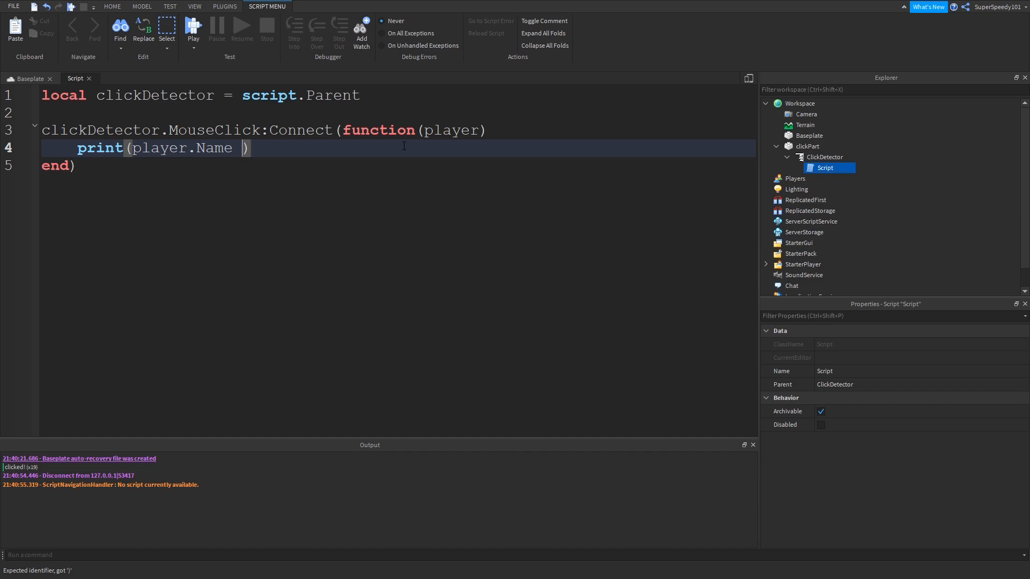
type("..")
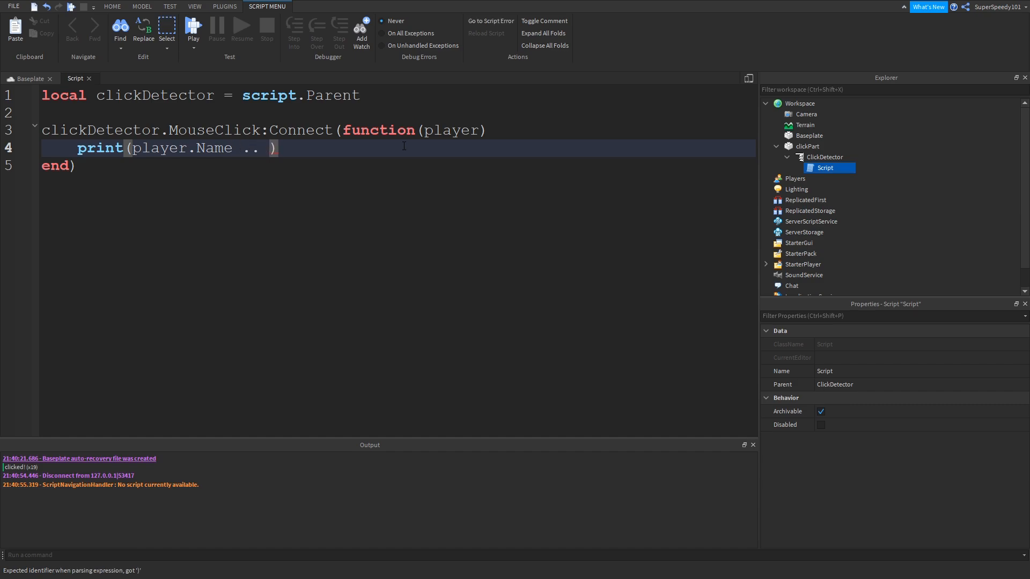
type("\"\"")
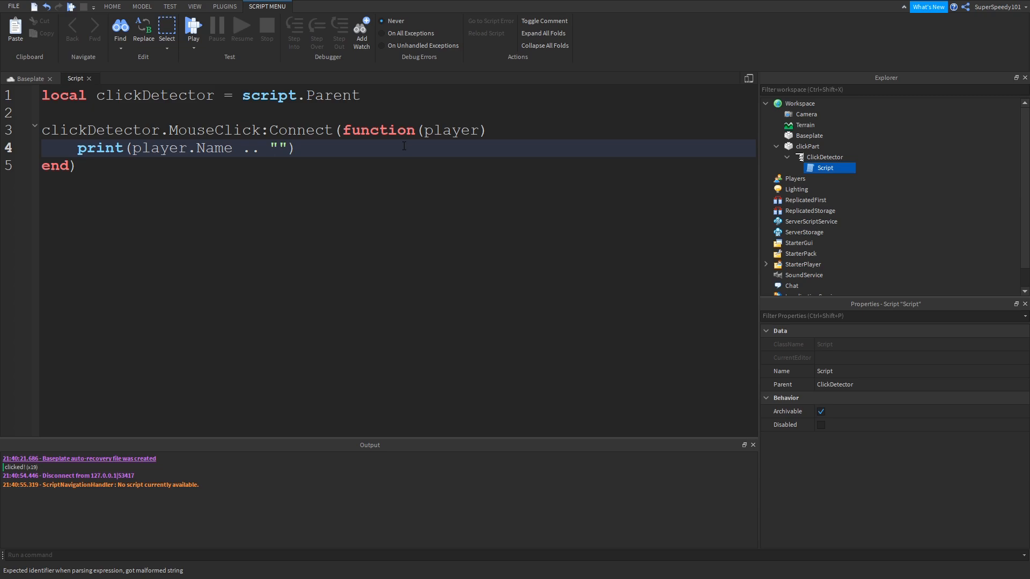
type("cli")
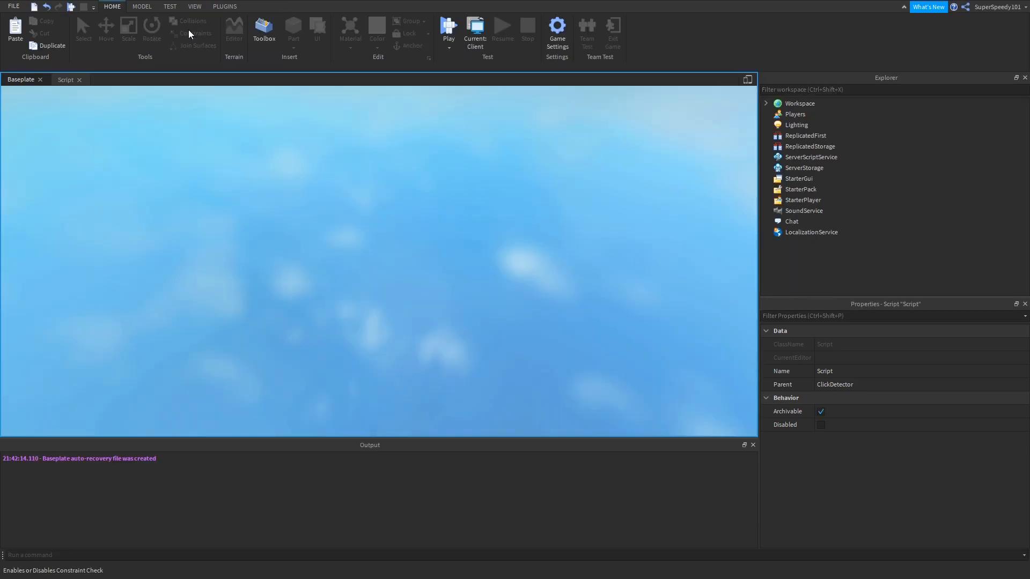
Run the play test so clicking the part prints the clicked me! message.
left_click(448, 28)
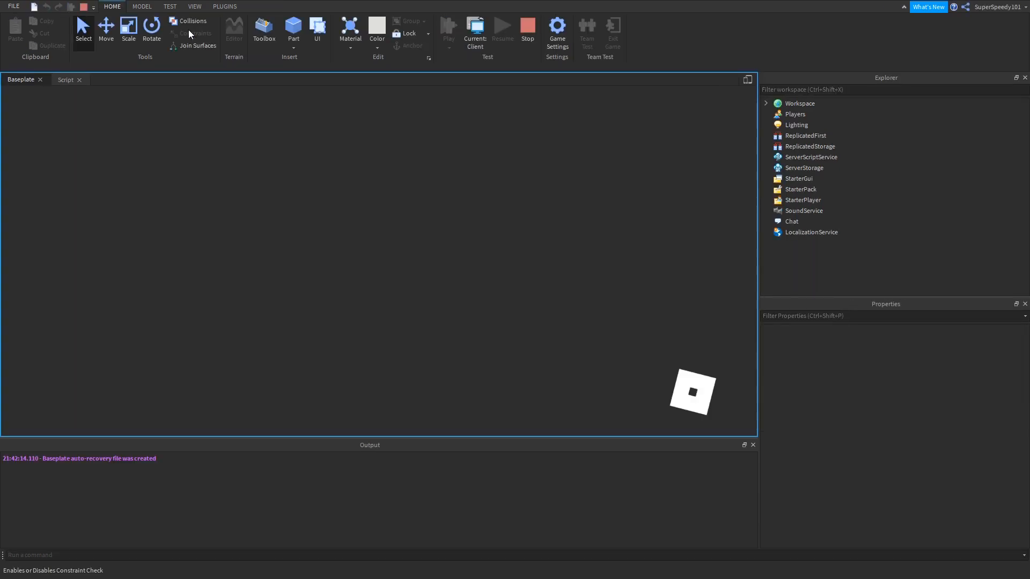
left_click(234, 30)
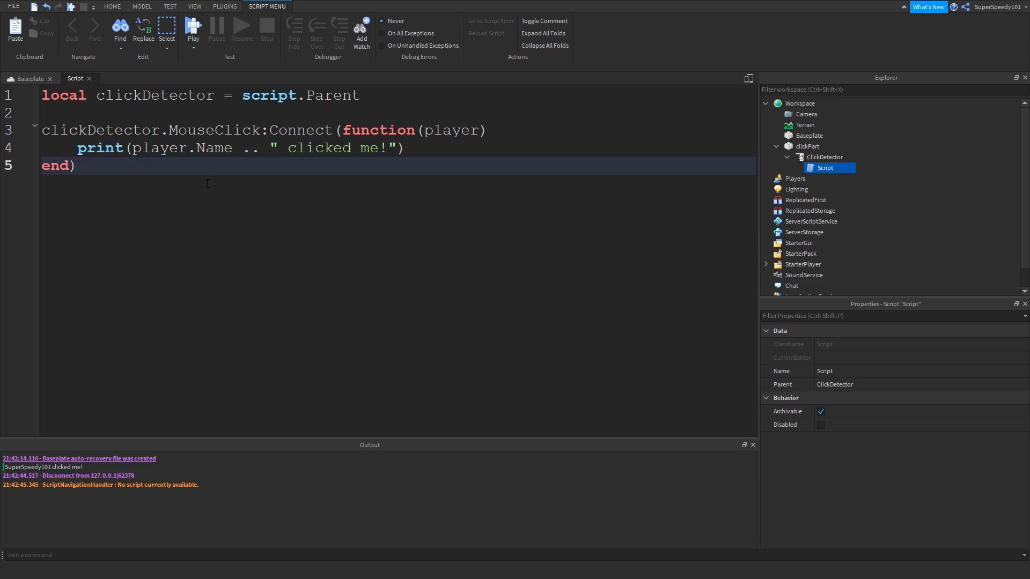
Delete the print line from the click handler, leaving the function body empty.
double_click(159, 147)
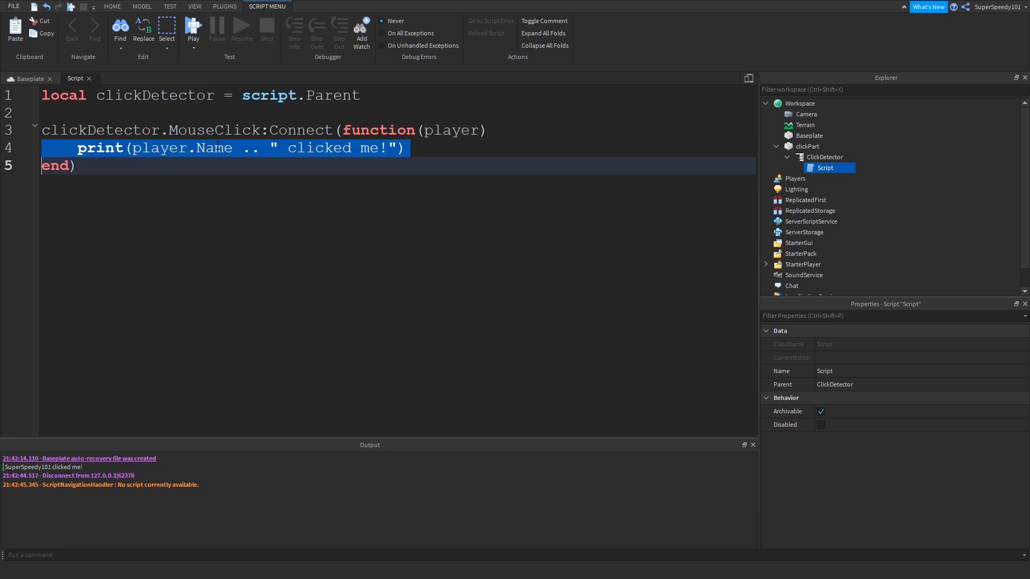
double_click(214, 148)
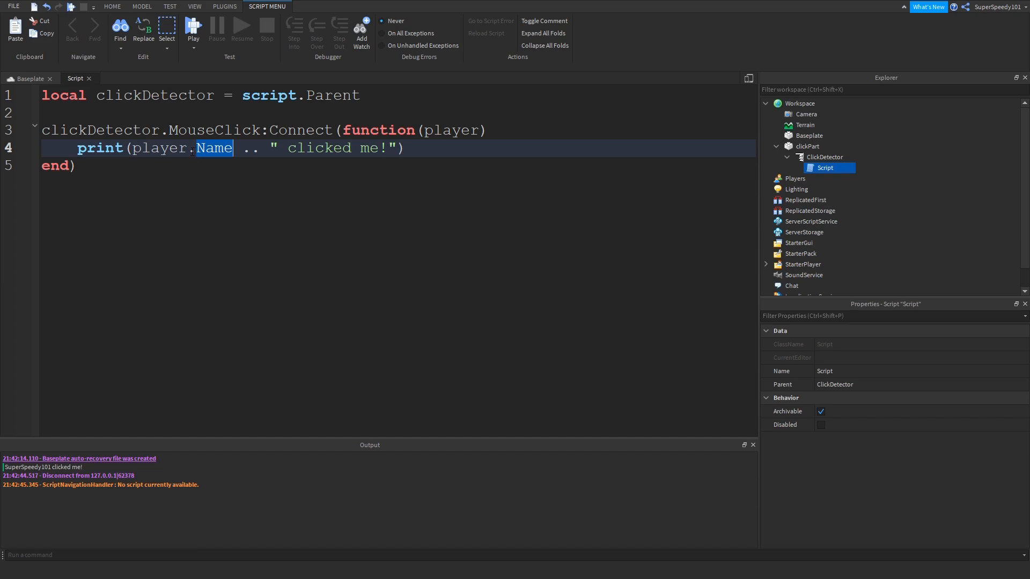
left_click(75, 165)
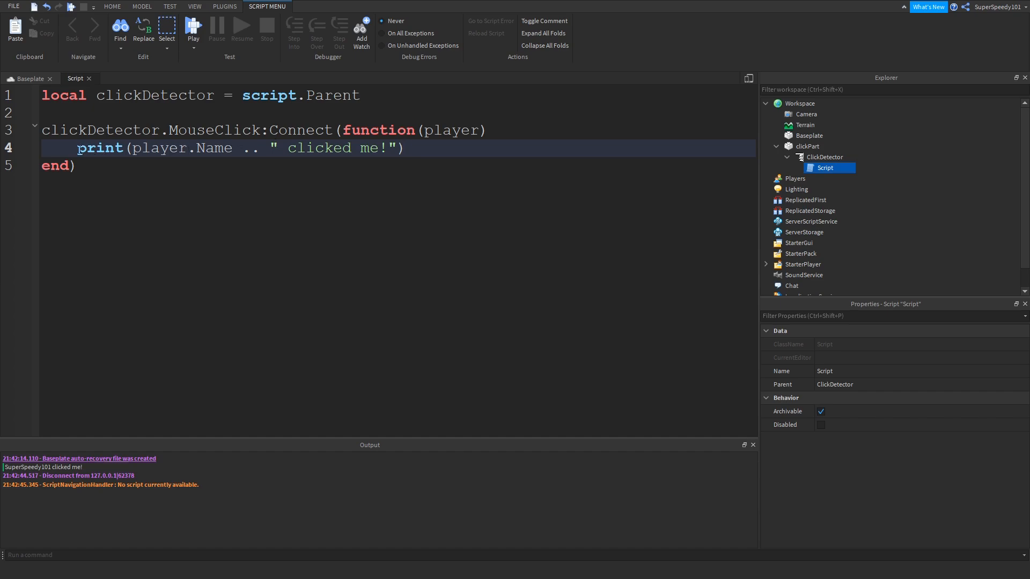
key("Delete")
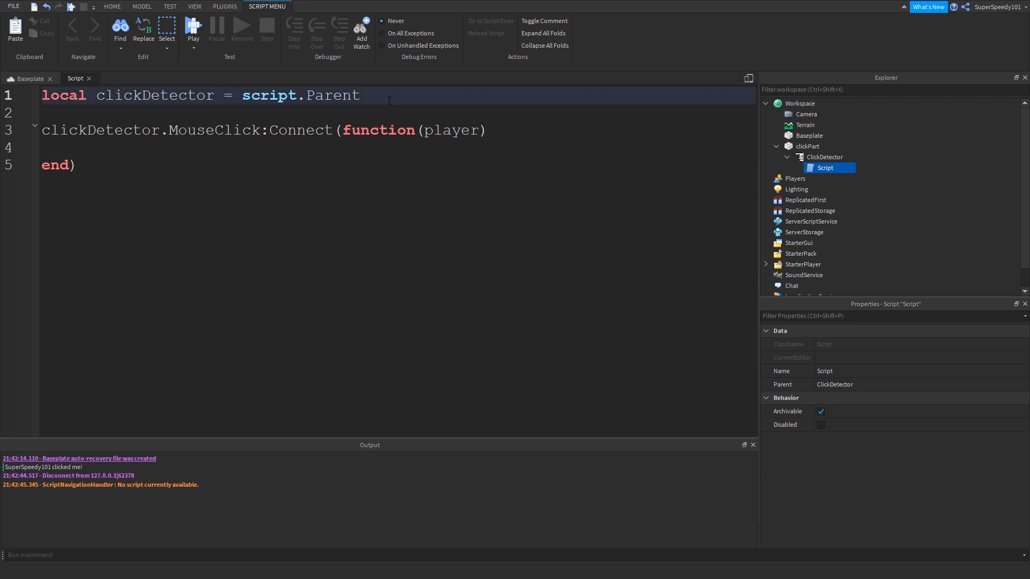
Declare local clickPart = script.Parent.Parent, fixing the capital P in clickPart.
type("local")
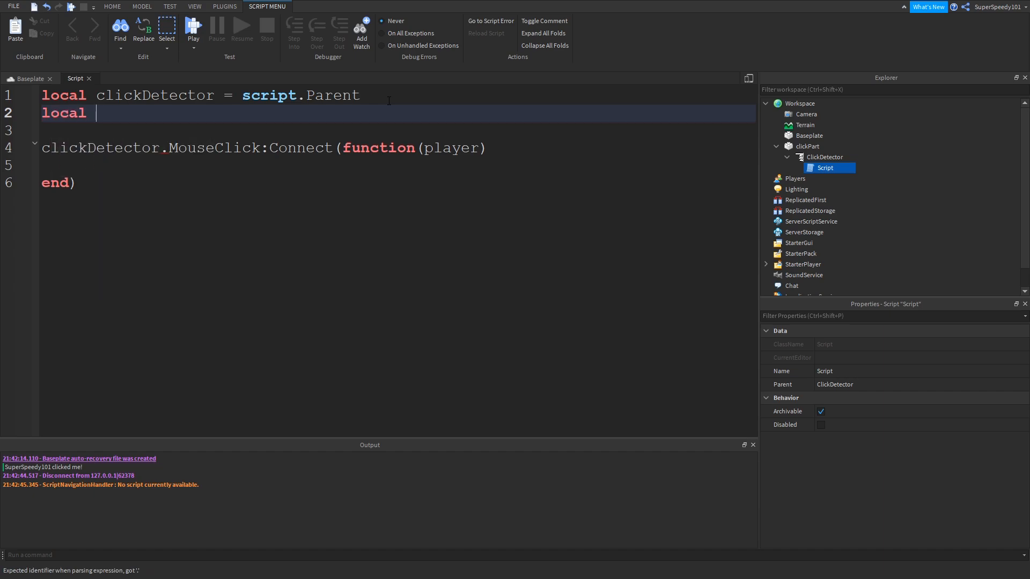
type("clickpart = script.Parent.Parent")
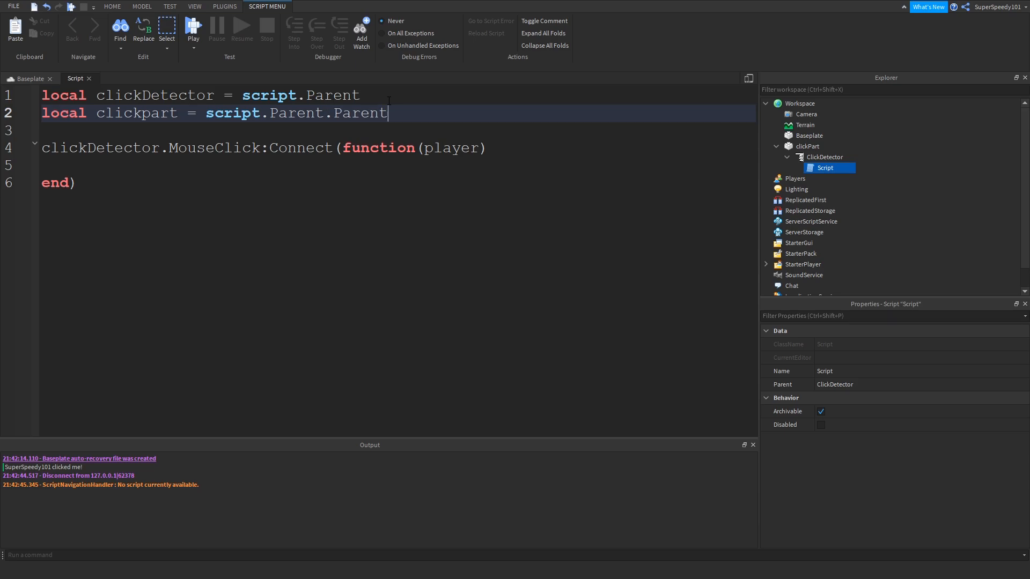
double_click(136, 113)
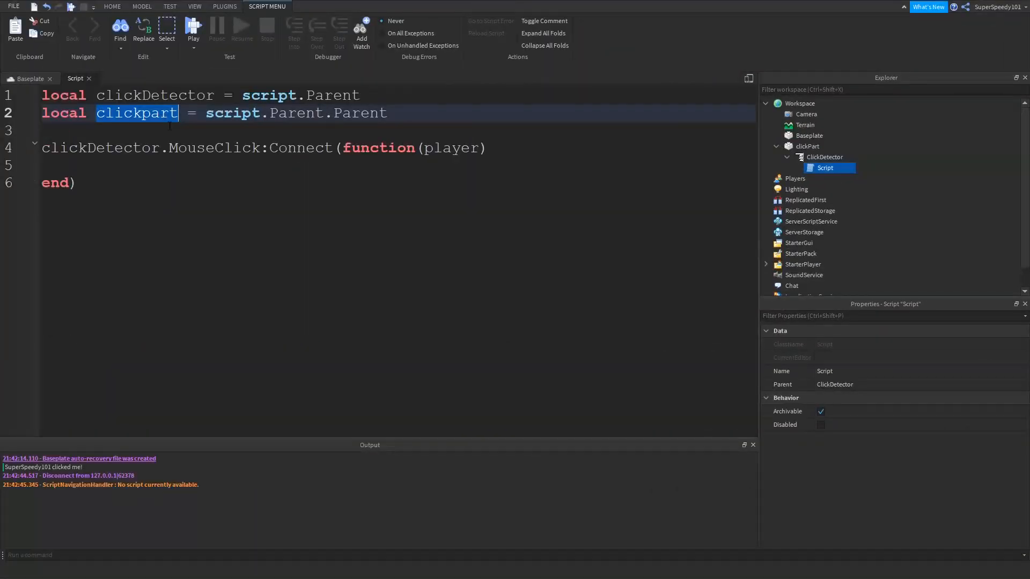
left_click(193, 26)
type("P")
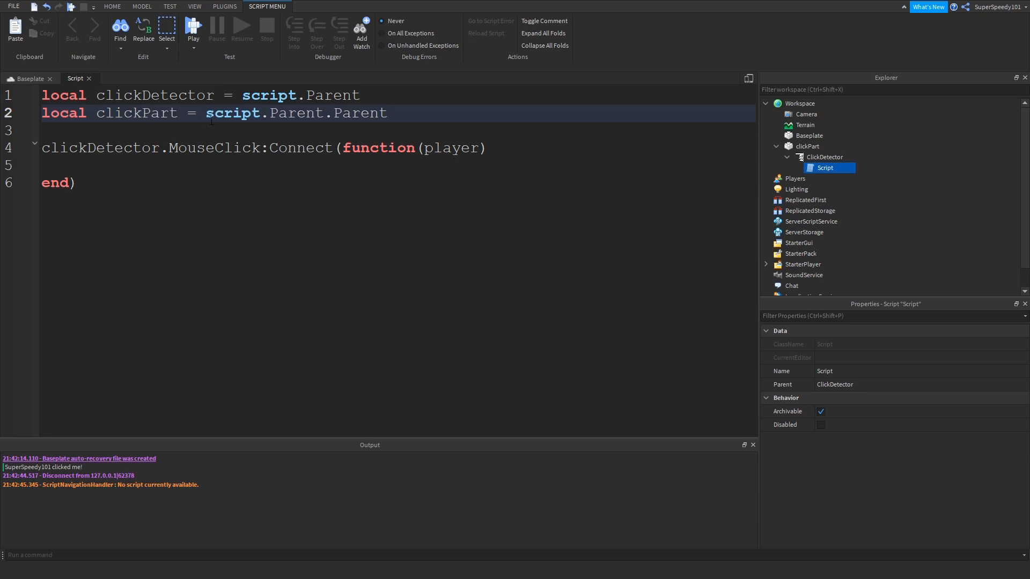
type("clickDetector")
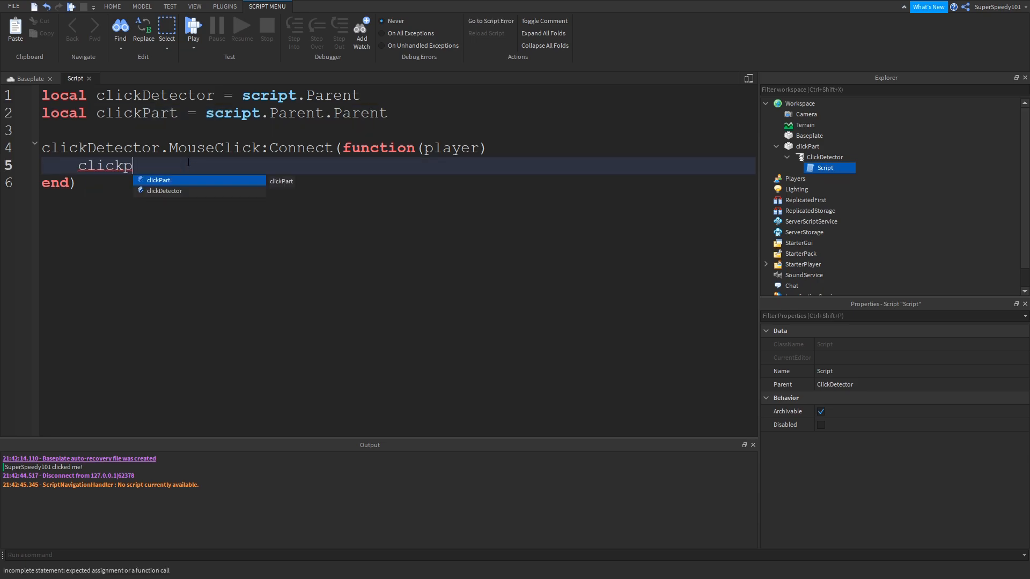
key("Tab")
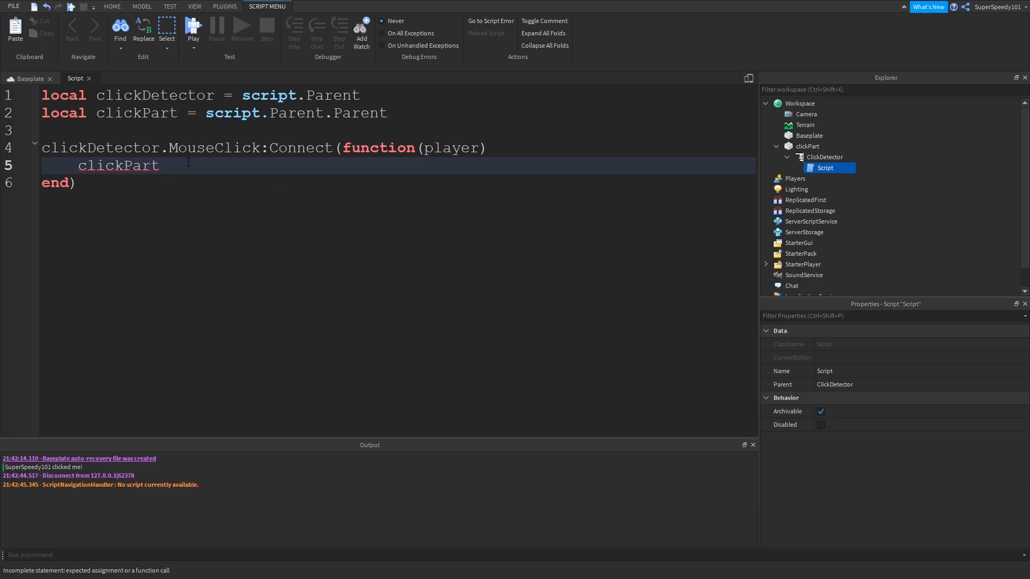
Inside the handler set clickPart.BrickColor = BrickColor.Random() and start a test run.
type(".BrickColor =")
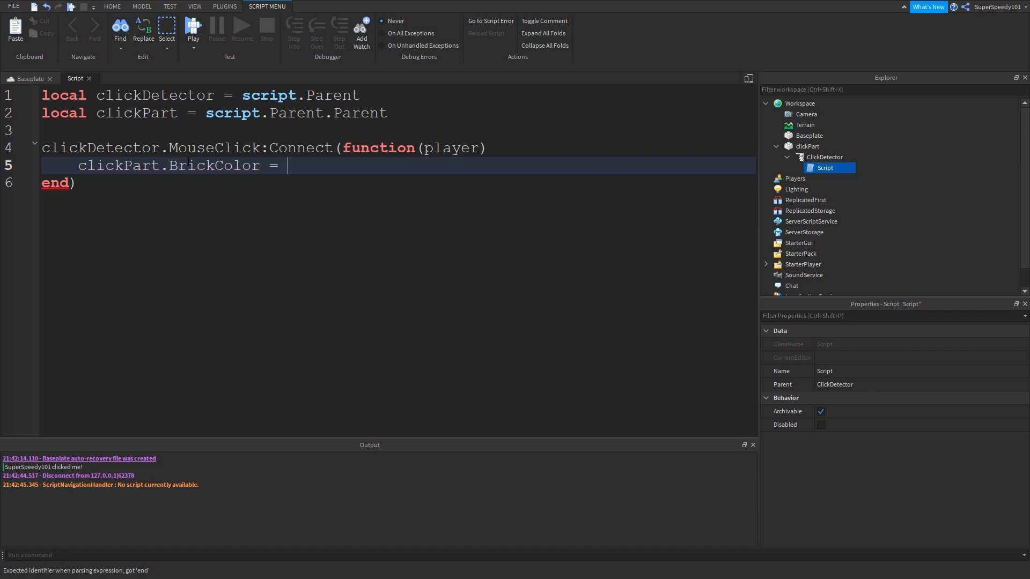
type("BrickColor.")
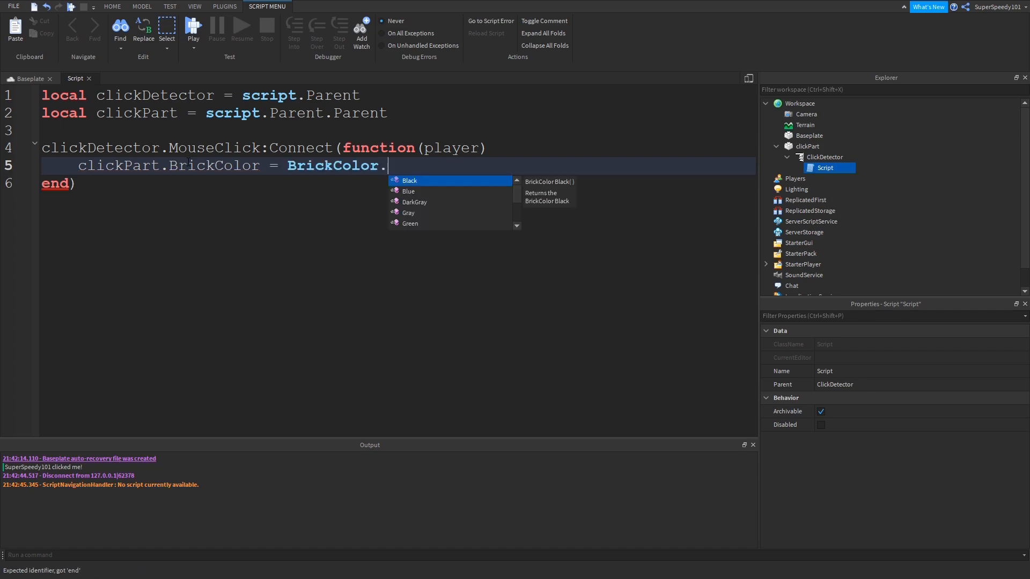
type("Random()")
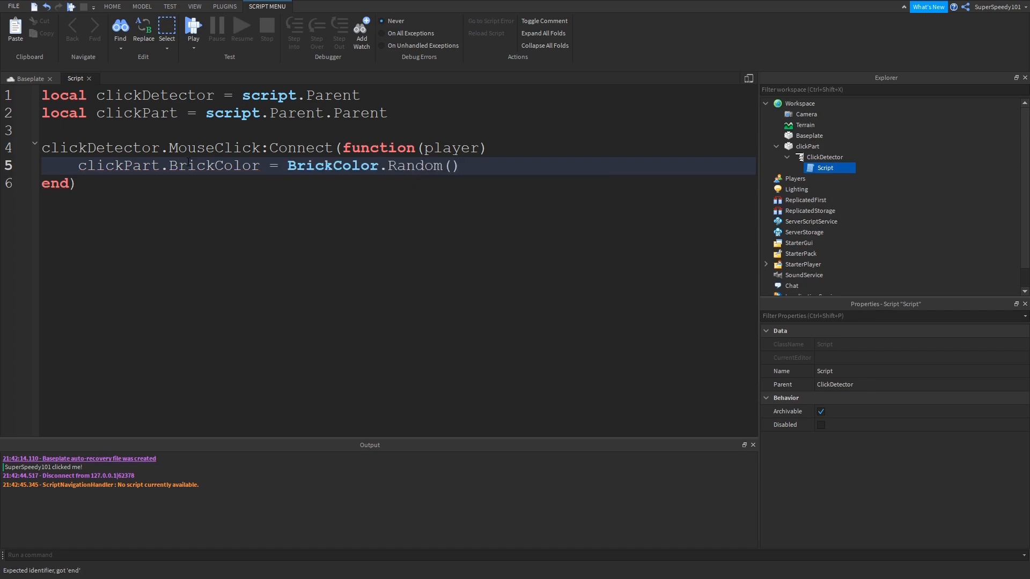
left_click(193, 28)
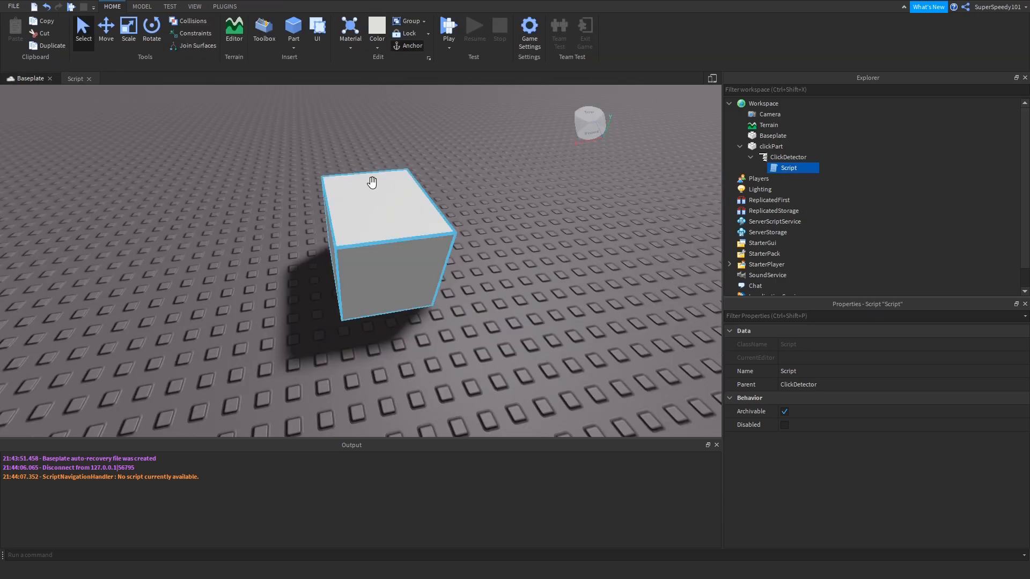
mouse_move(427, 250)
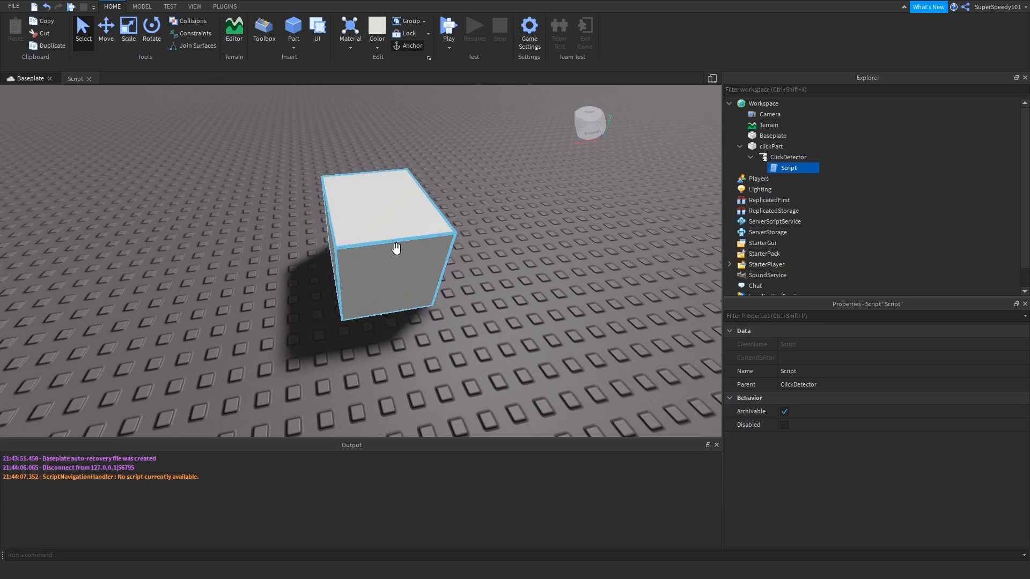
mouse_move(413, 241)
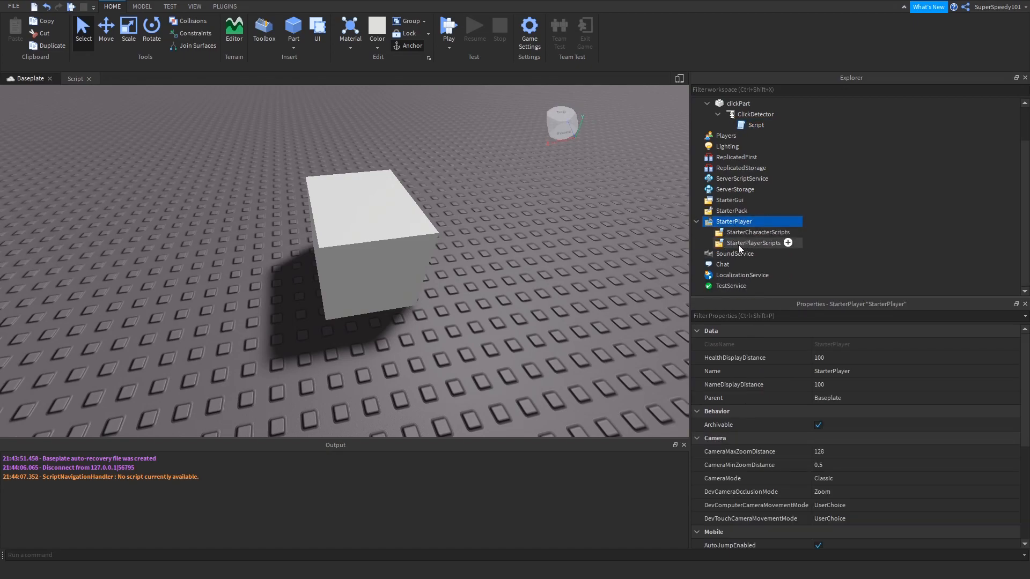
Insert a LocalScript under StarterPlayerScripts and paste in the server Script's click code.
right_click(753, 242)
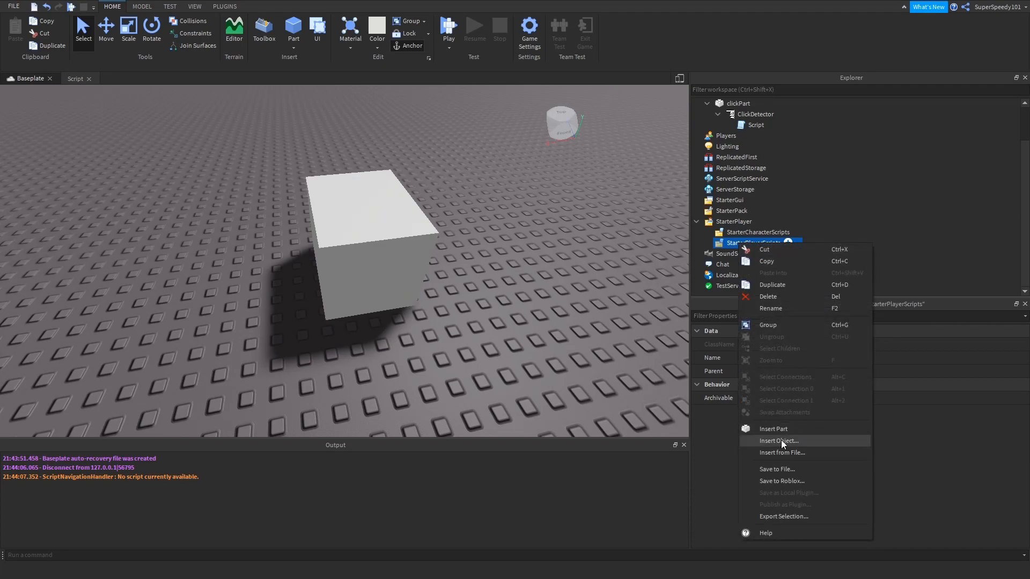
left_click(780, 441)
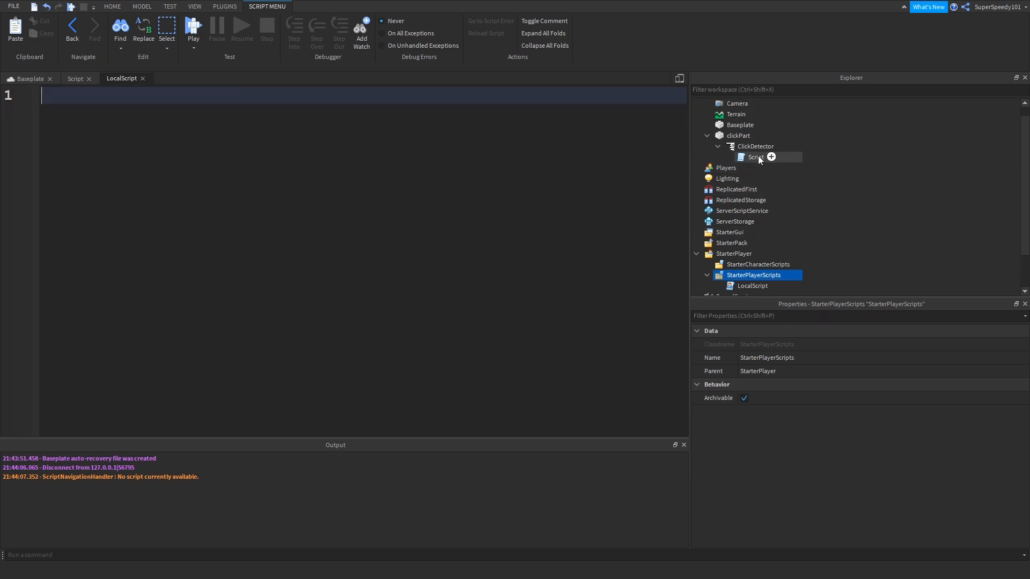
left_click(756, 157)
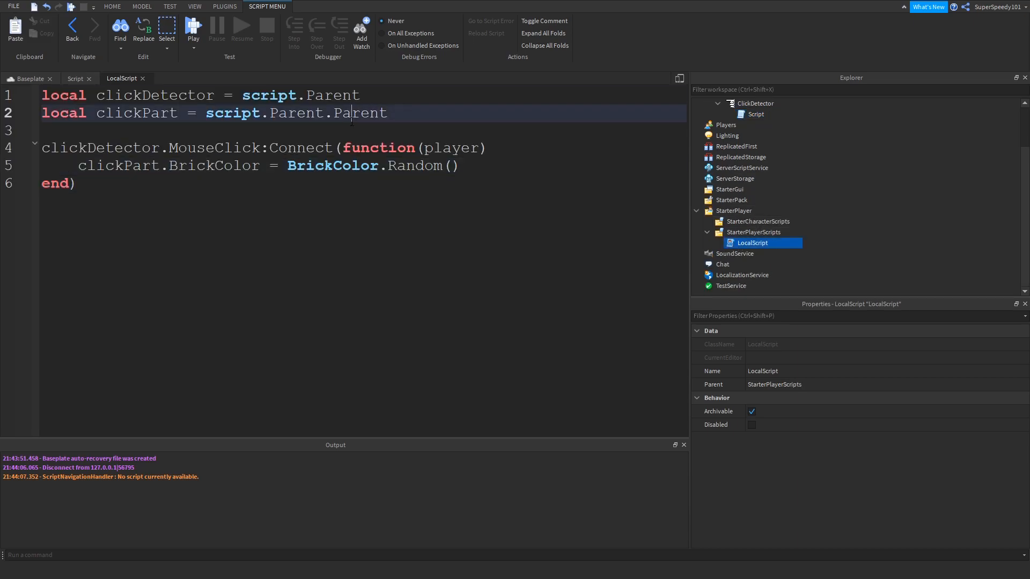
Replace the script.Parent references with workspace.clickPart.ClickDetector and workspace.clickPart.
left_click_drag(206, 112, 387, 113)
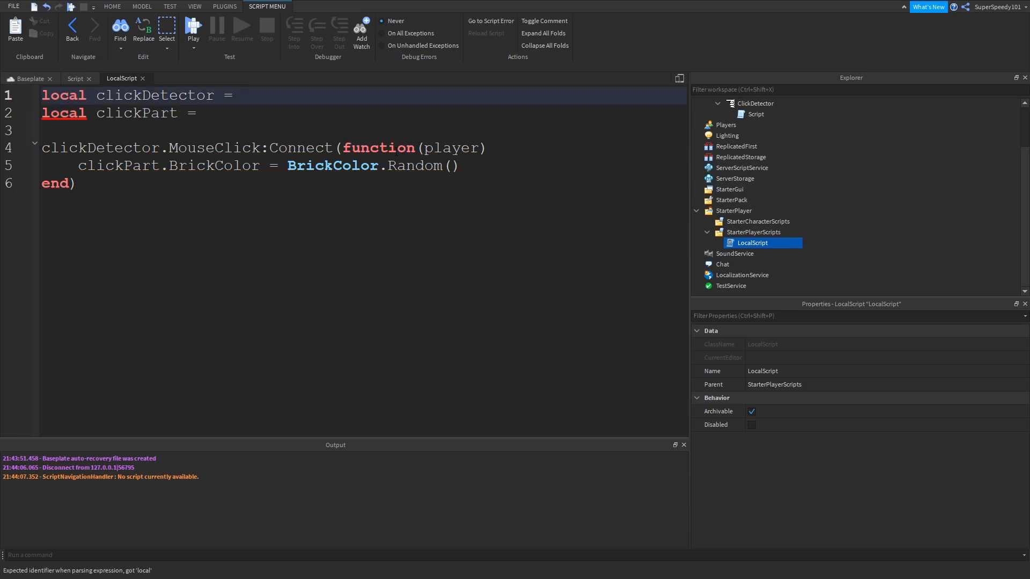
type("workspace")
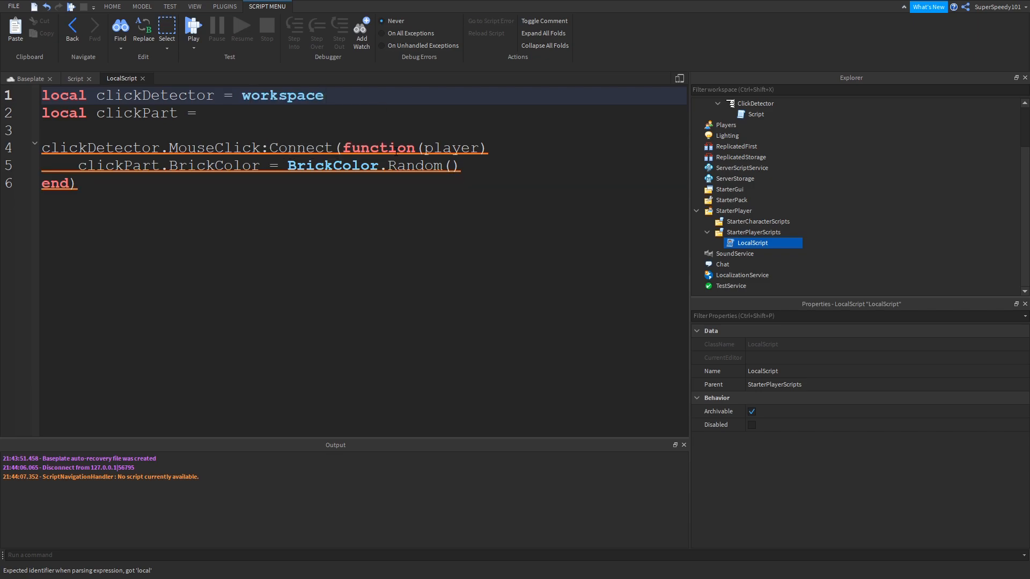
type(".")
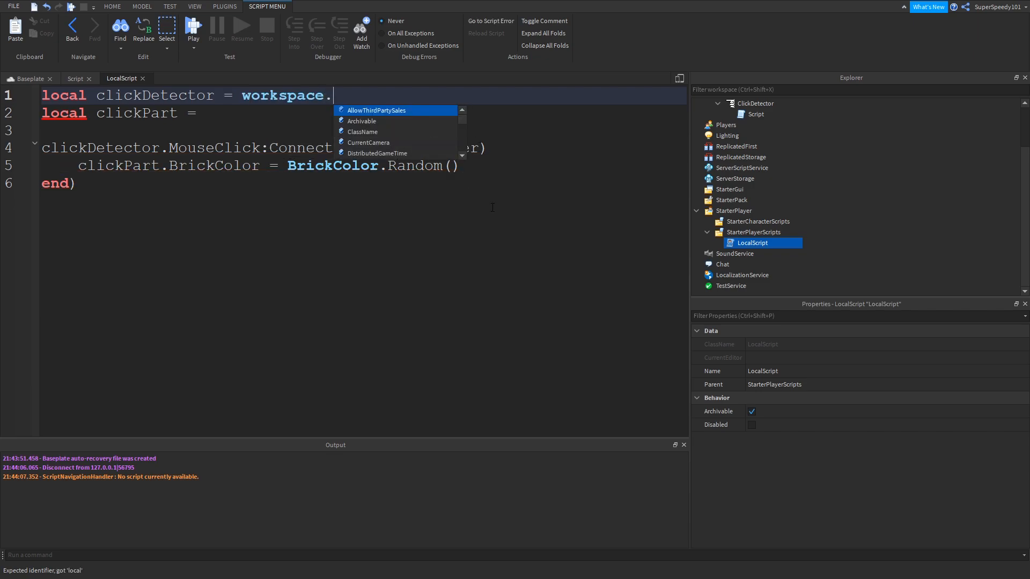
type("clickPart.")
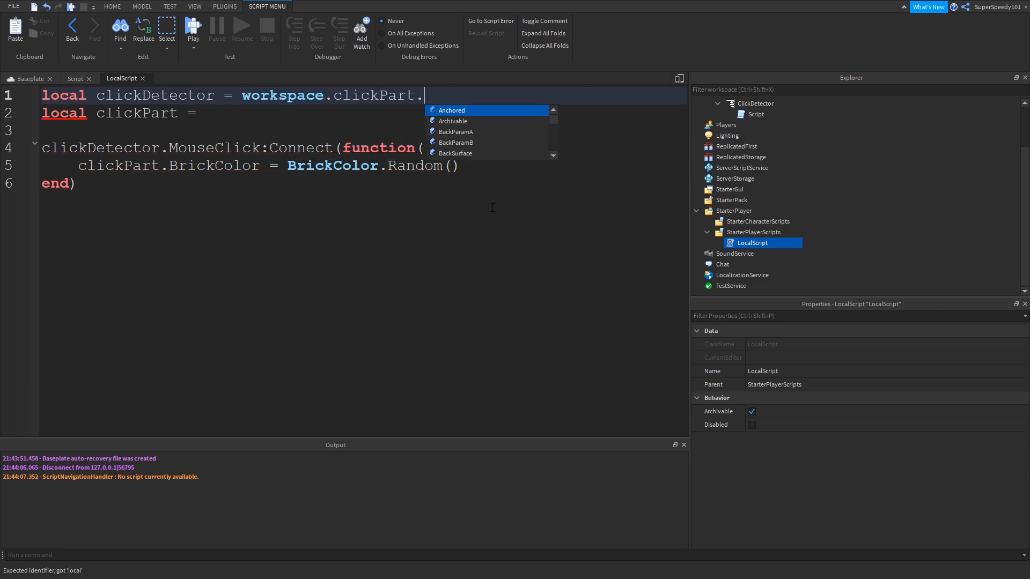
type("ClickDetector")
left_click(363, 112)
type(" workspace.clickPart")
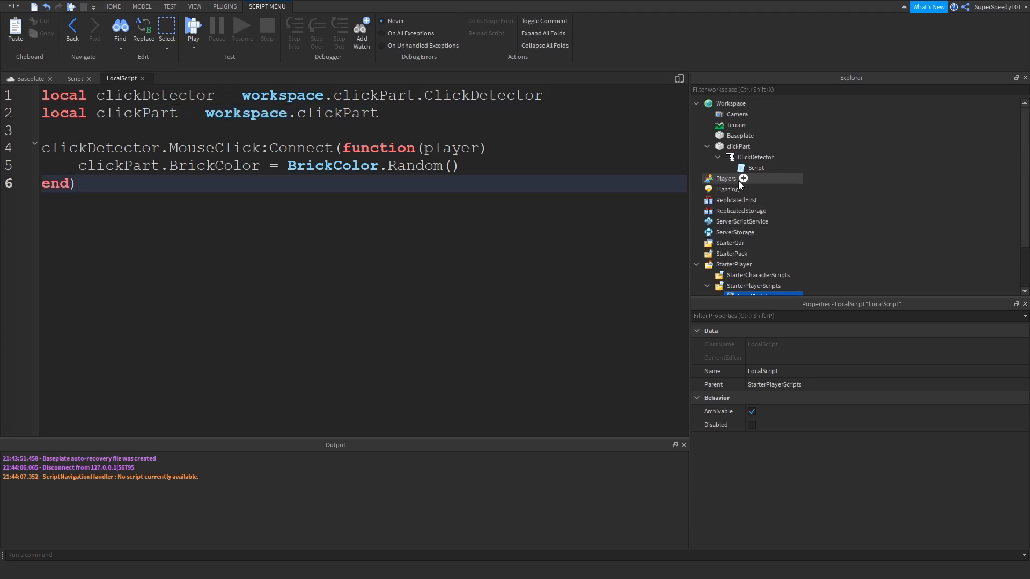
Tick Disabled on the server Script under ClickDetector, then select the LocalScript.
left_click(756, 167)
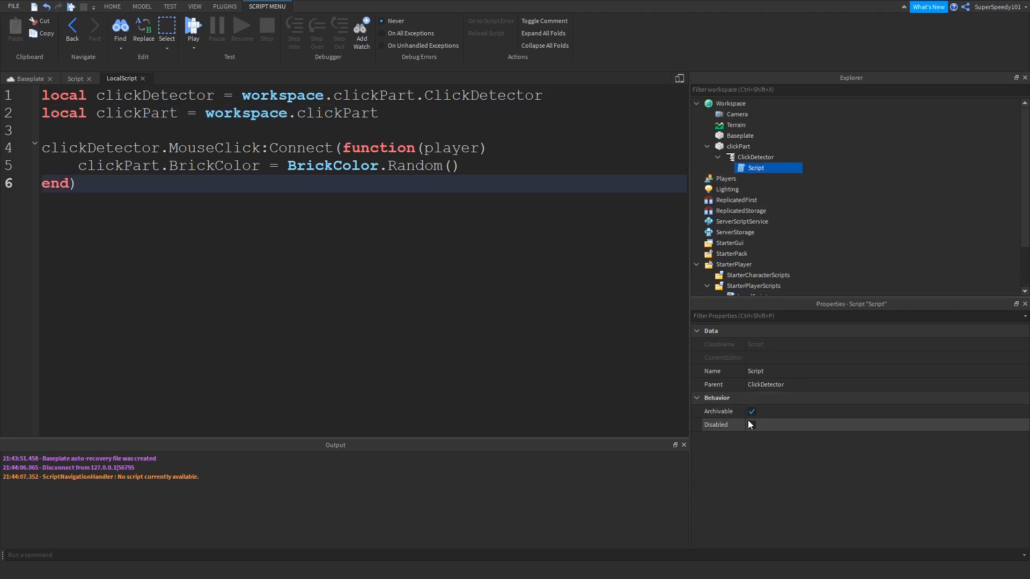
left_click(751, 425)
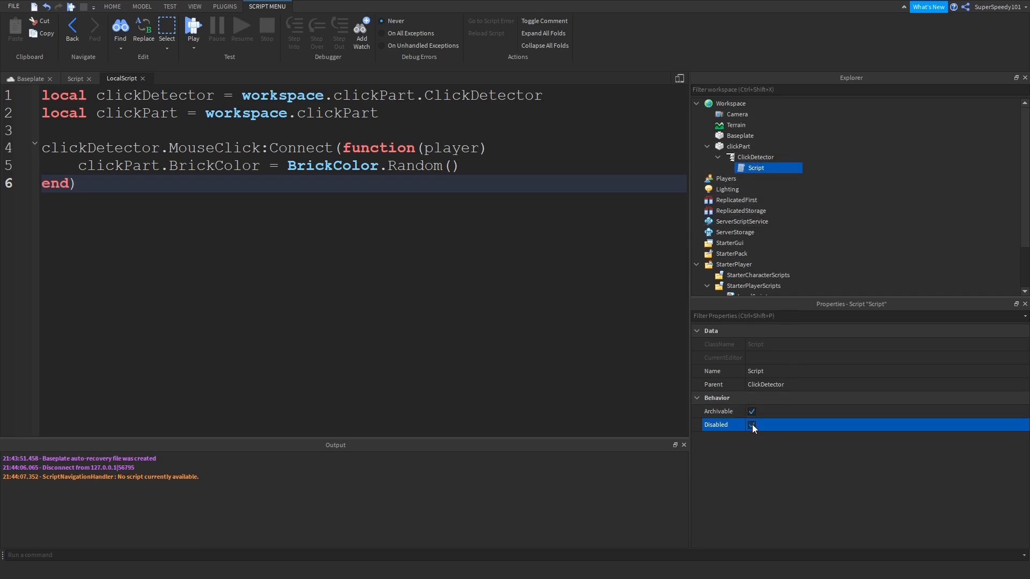
left_click(752, 425)
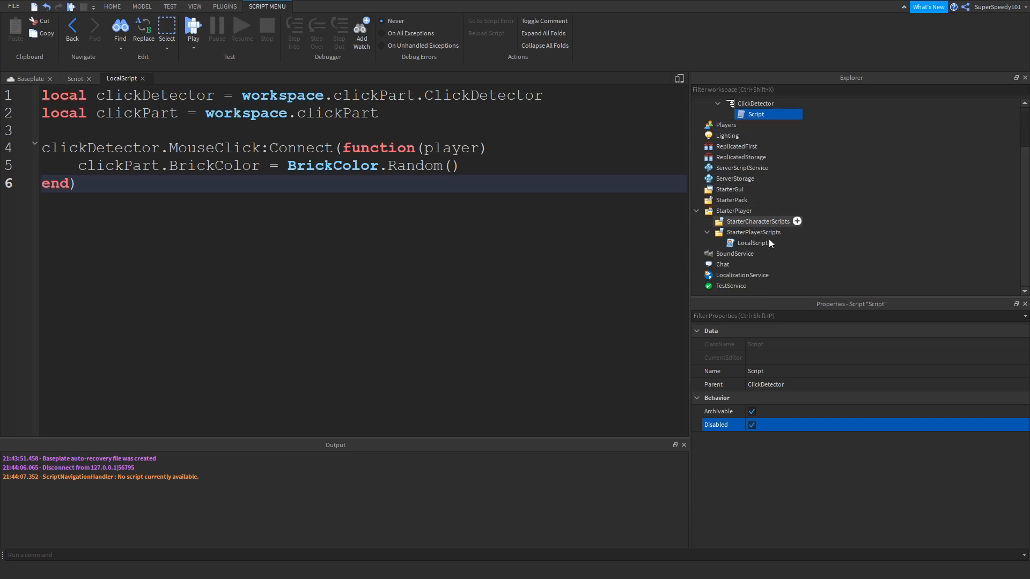
left_click(753, 243)
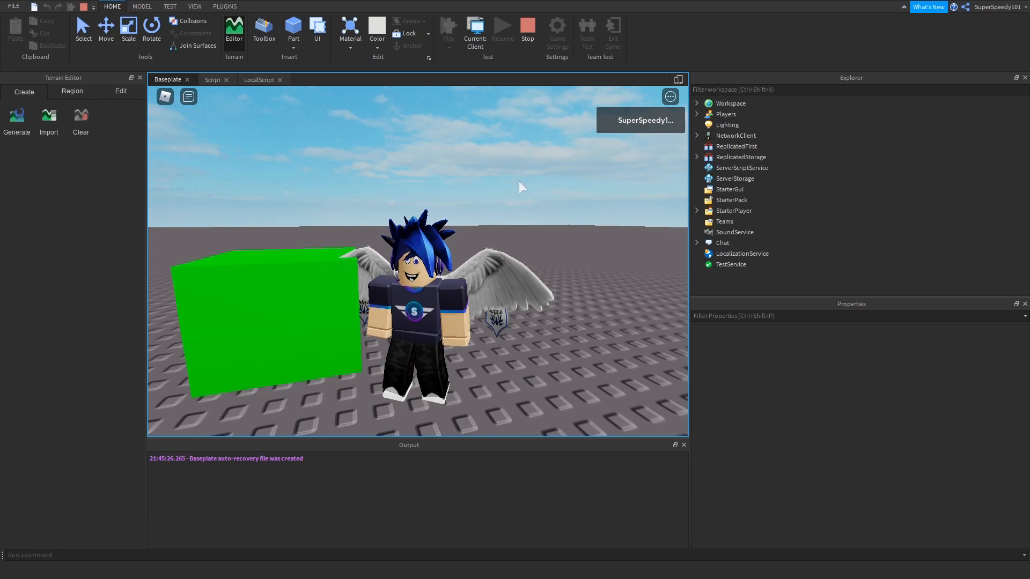
mouse_move(514, 182)
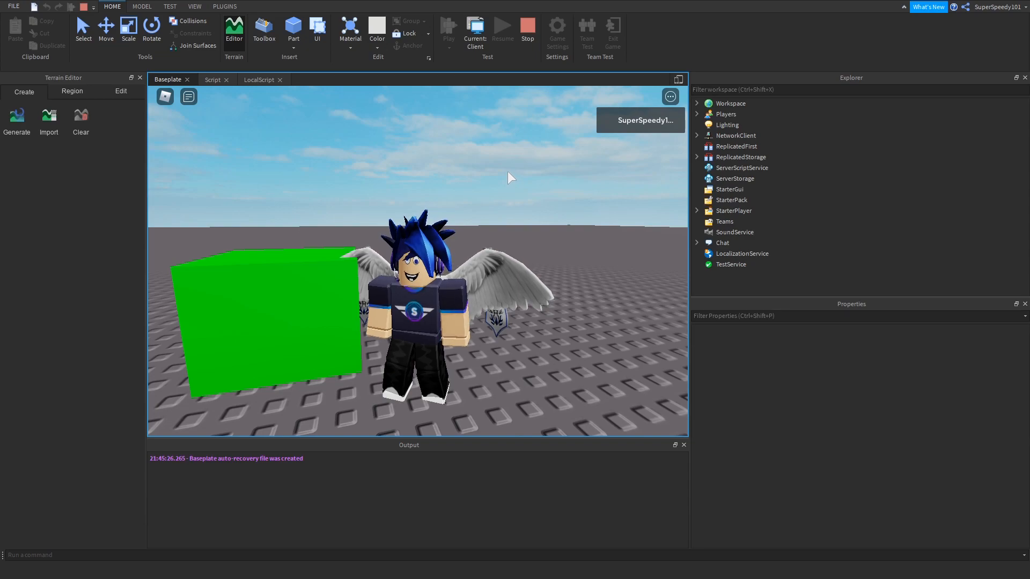
mouse_move(477, 202)
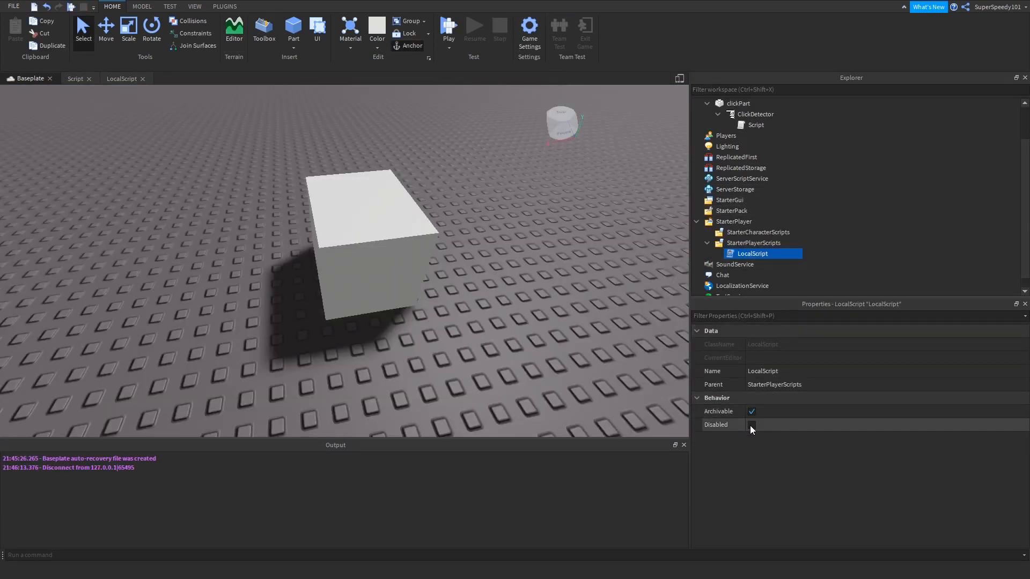
Disable the LocalScript and bring up the Test options for a two-player local server.
left_click(756, 124)
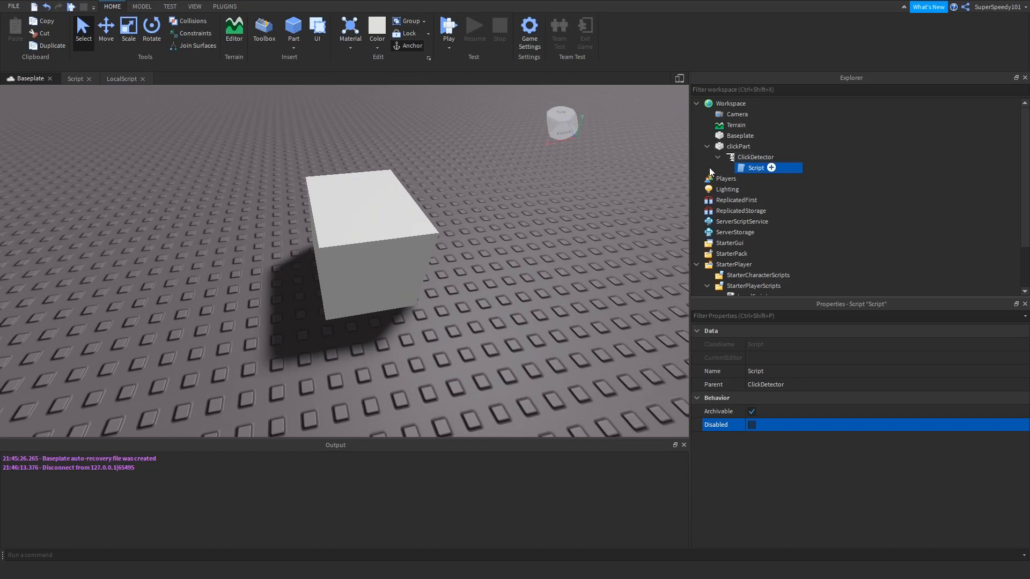
left_click(170, 7)
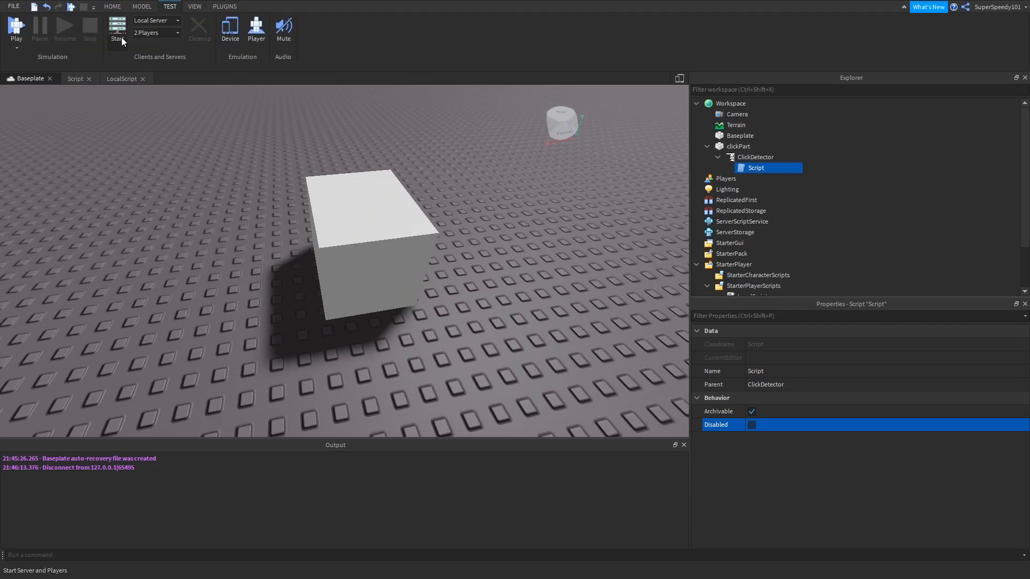
left_click(116, 28)
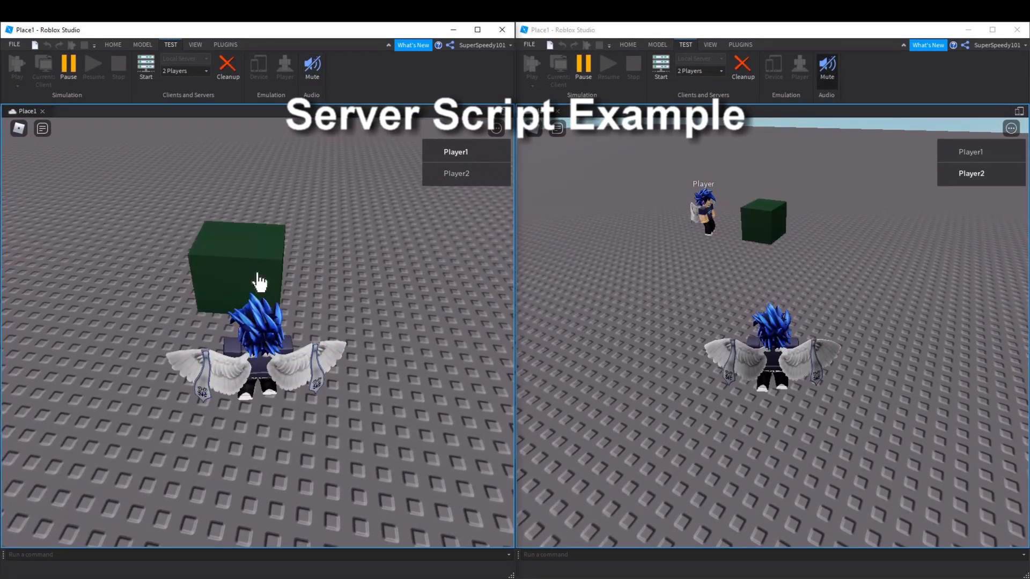
mouse_move(649, 358)
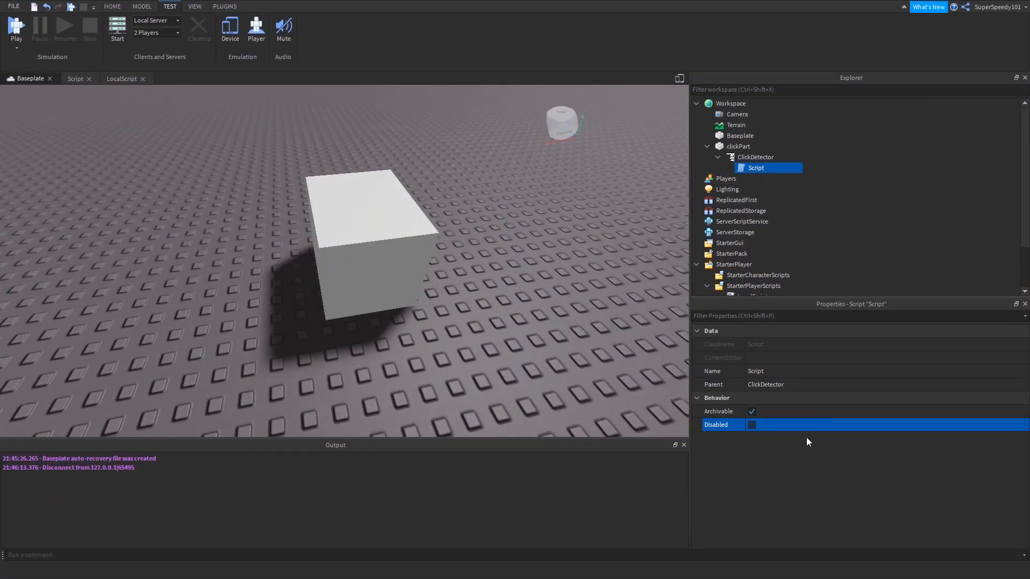
Disable the server Script, re-enable the LocalScript and show its code.
left_click(752, 425)
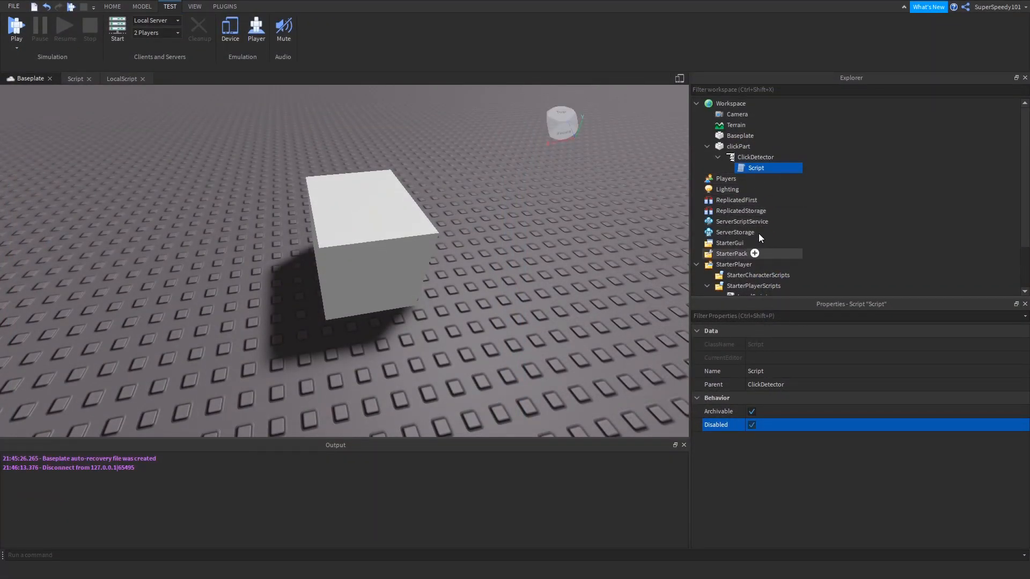
left_click(752, 243)
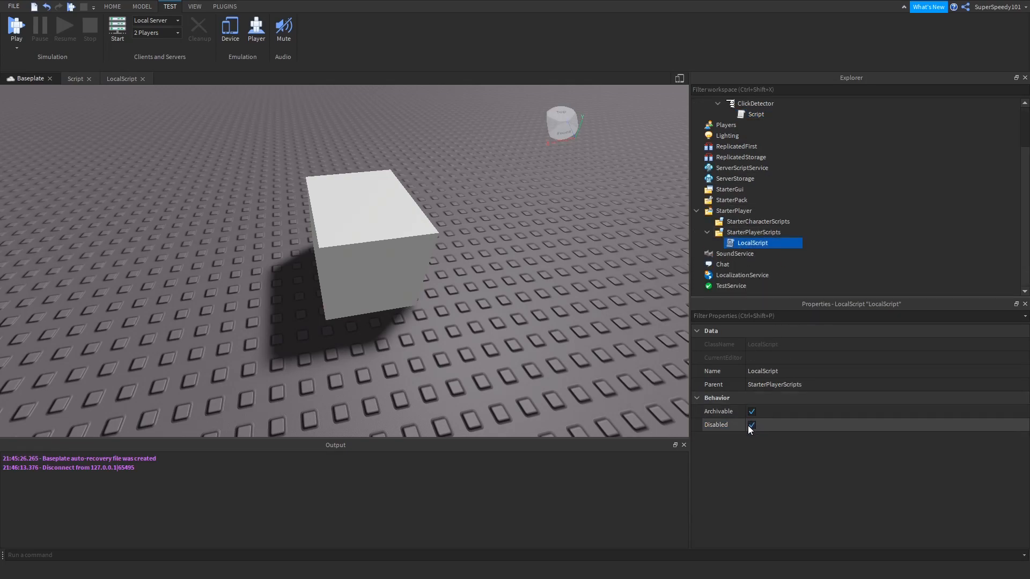
left_click(751, 425)
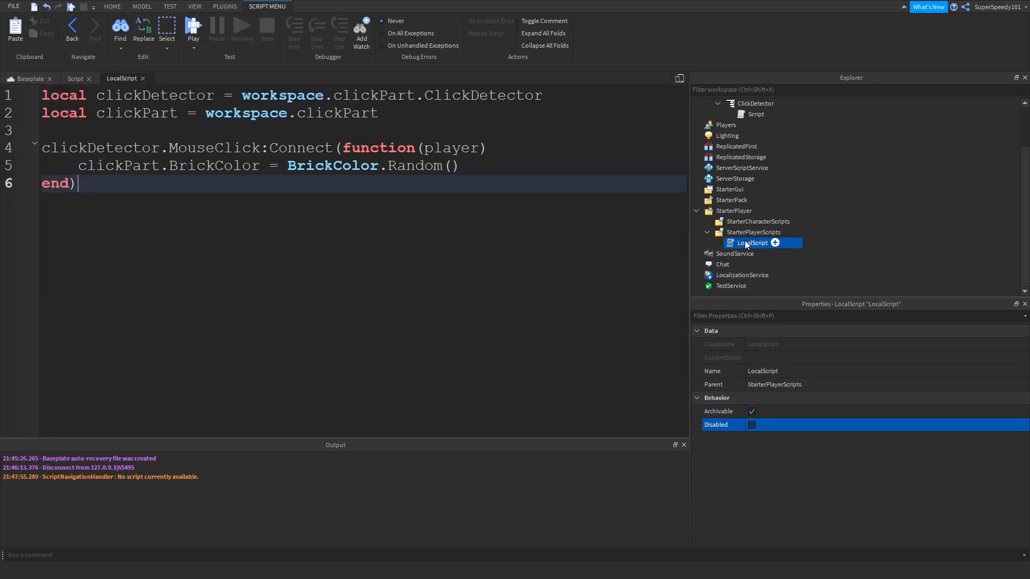
left_click(170, 7)
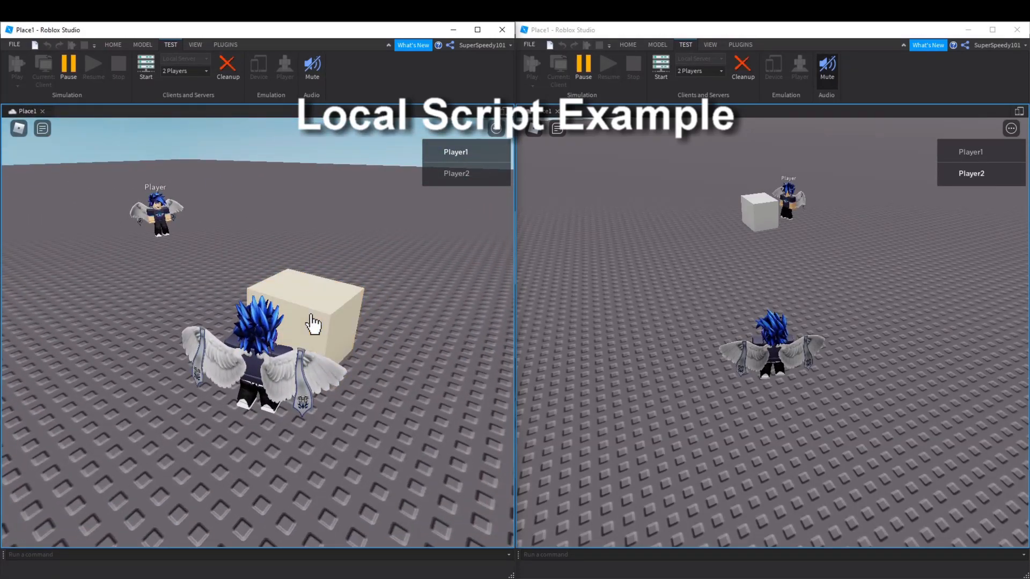
left_click(315, 322)
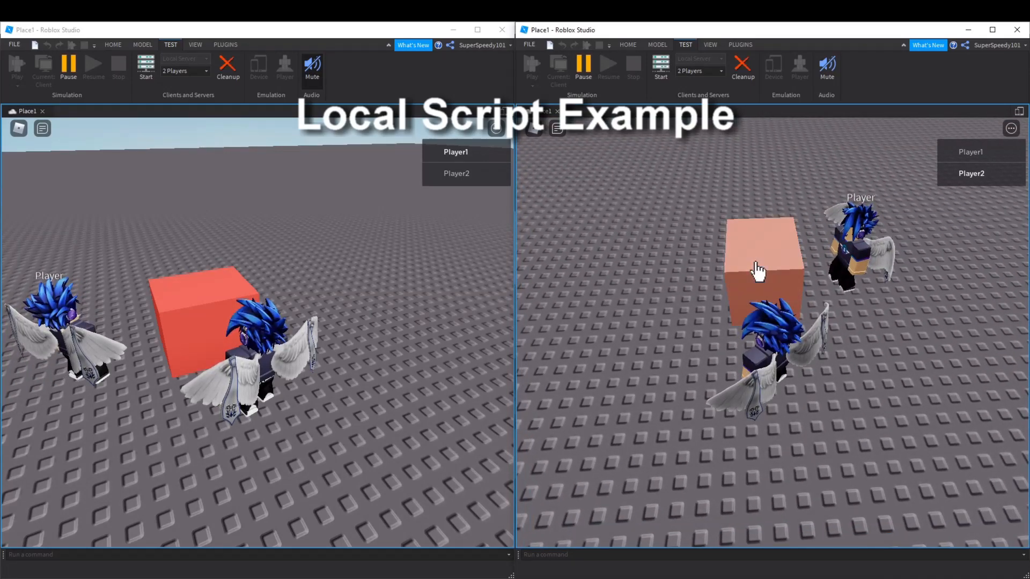
left_click(758, 272)
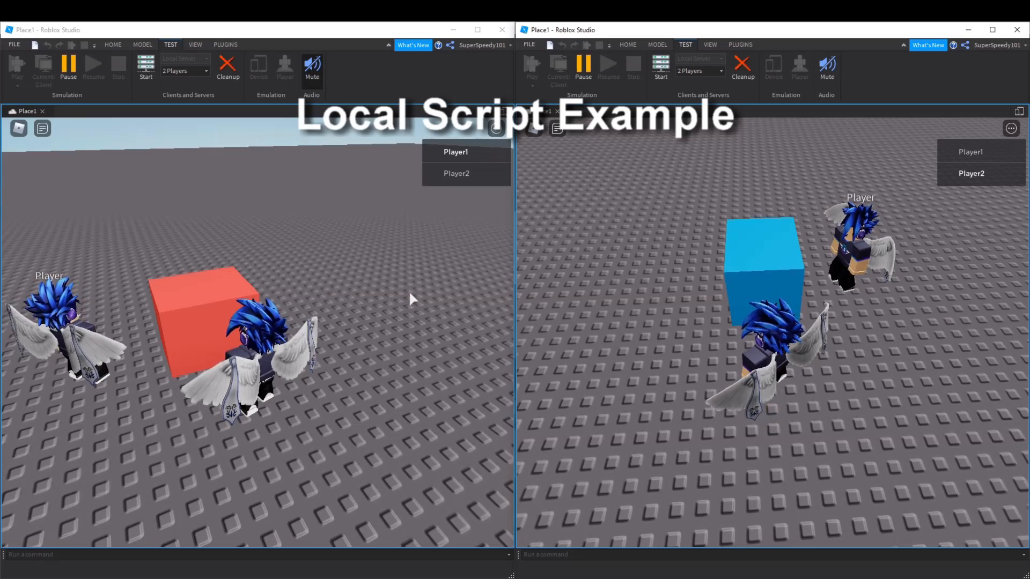
mouse_move(773, 65)
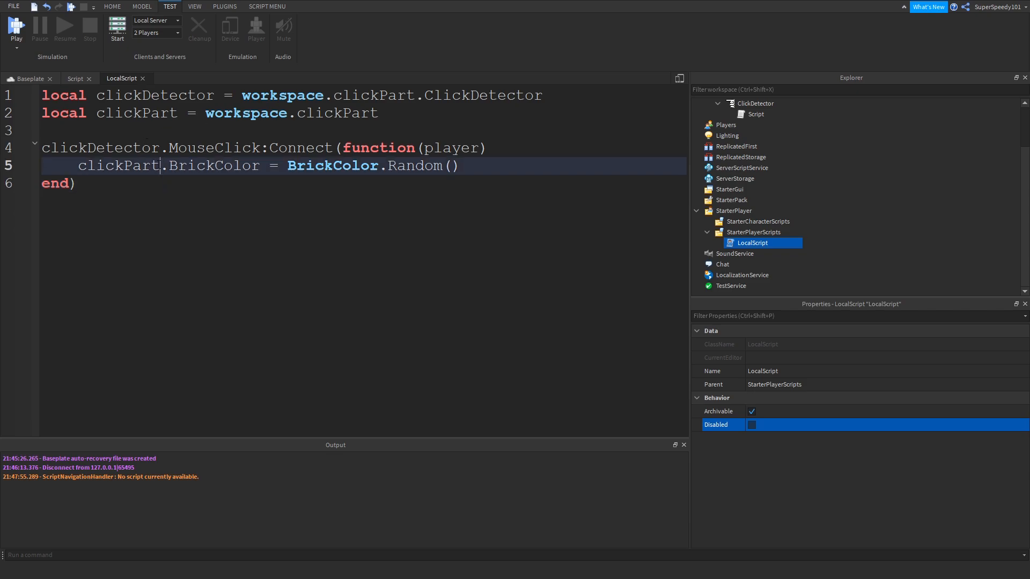
Return to the Baseplate 3D view with the white clickPart.
left_click(75, 79)
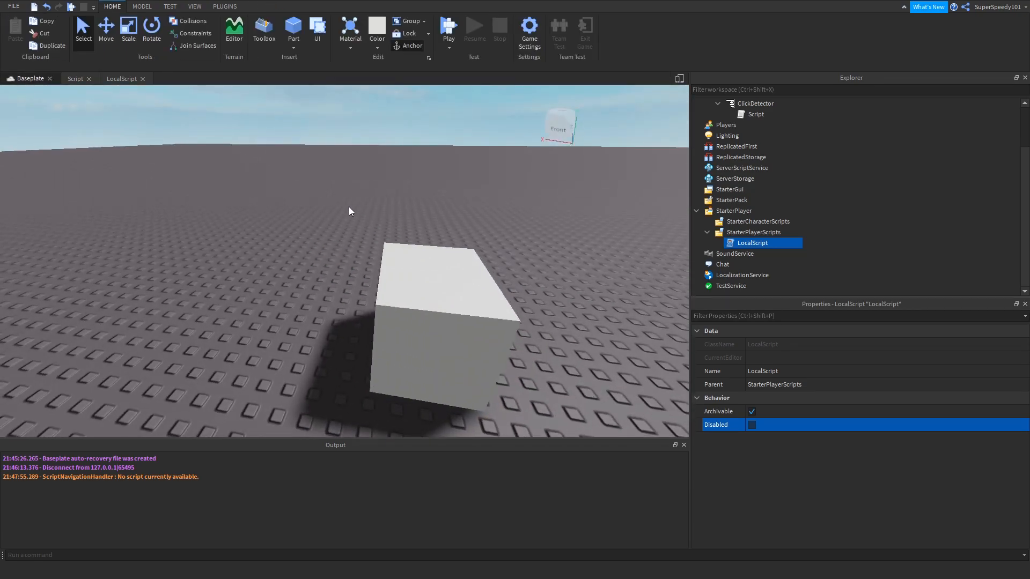
mouse_move(319, 223)
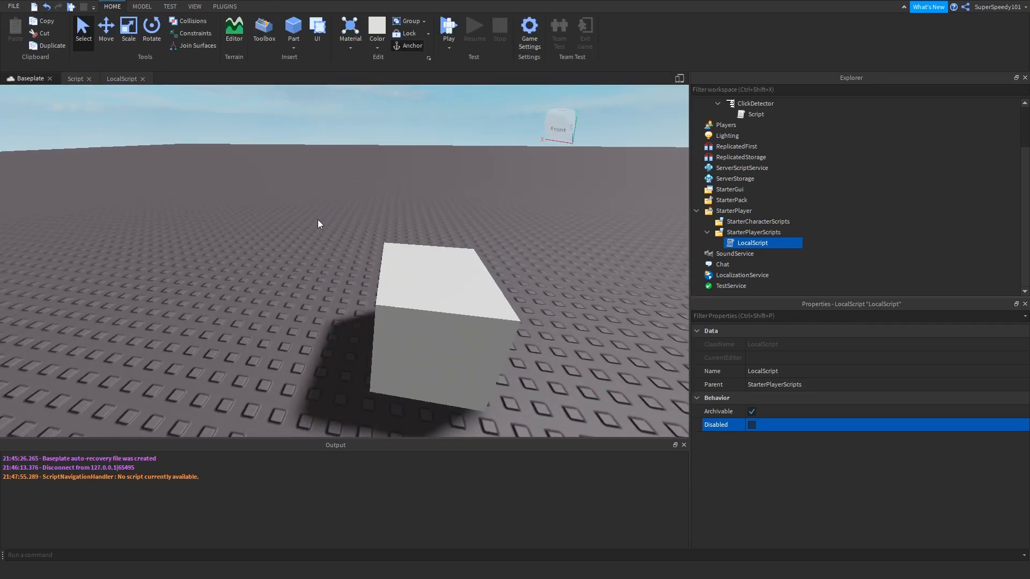